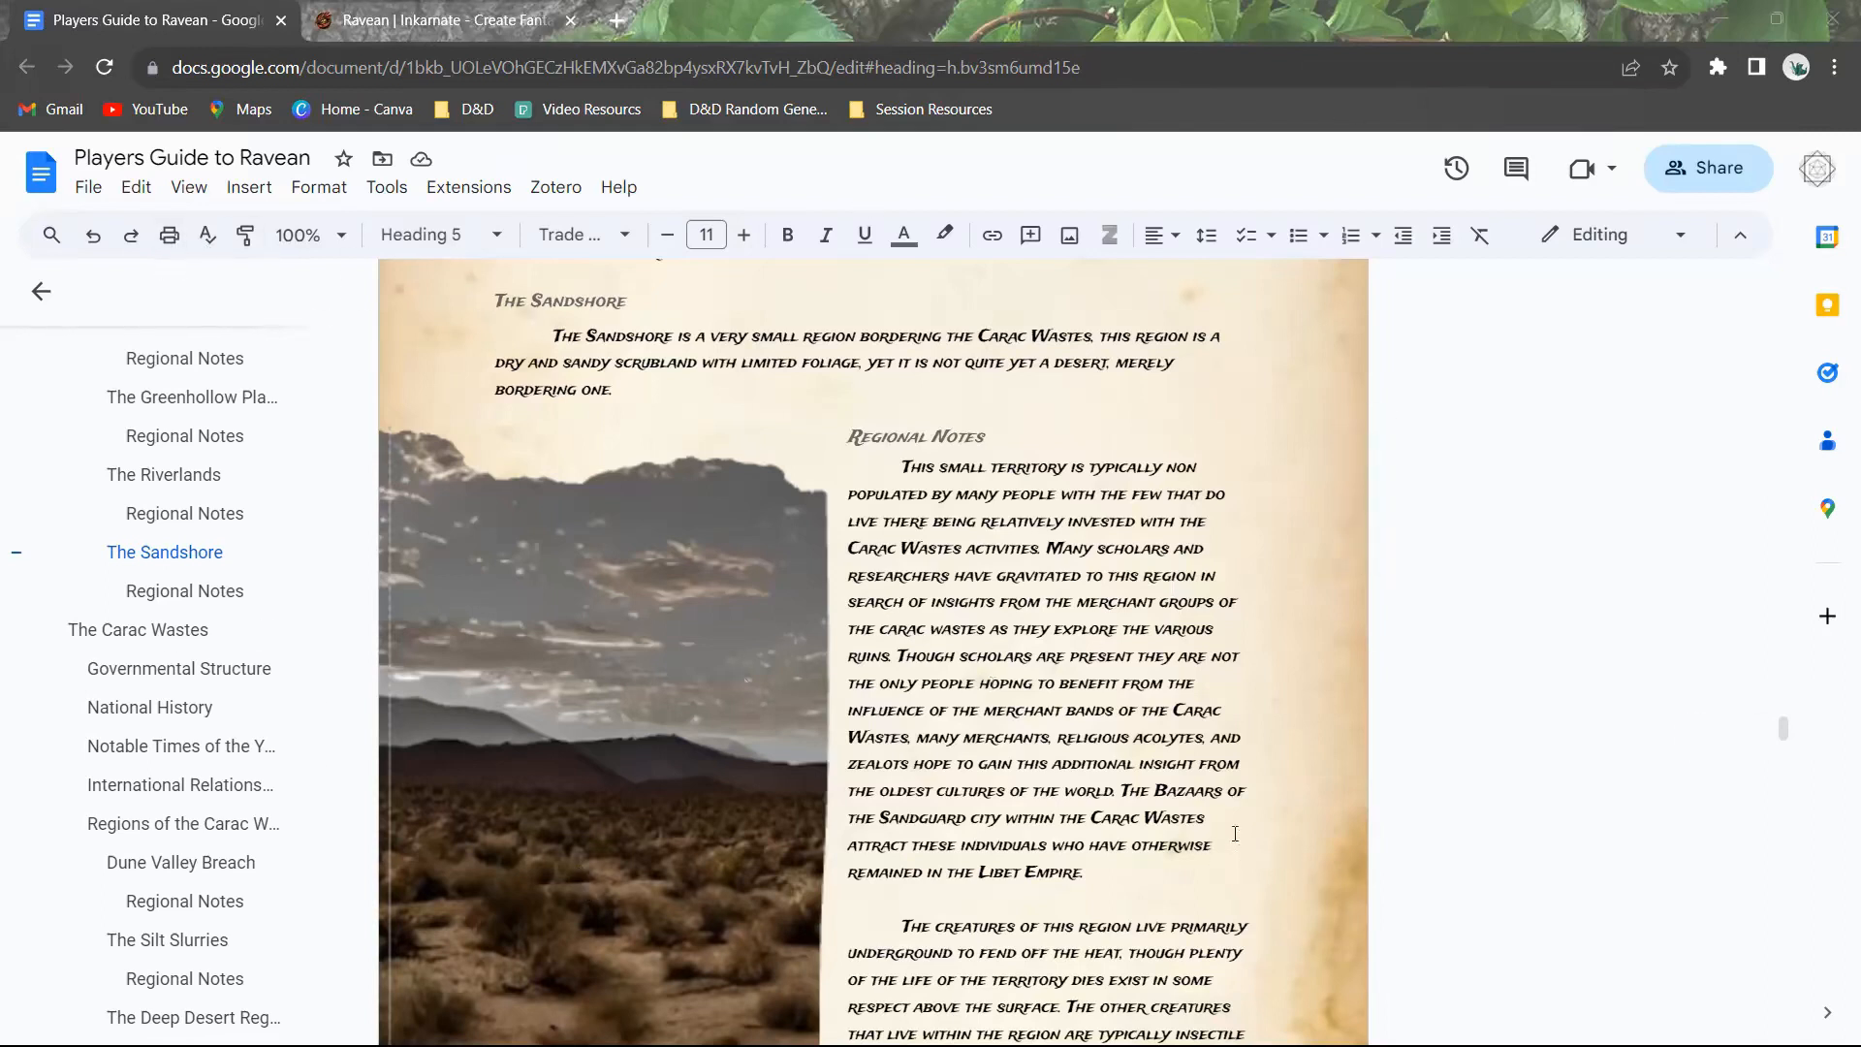
Step: Switch from the Google Docs guide to the Ravean hex map in Inkarnate
left_click(439, 21)
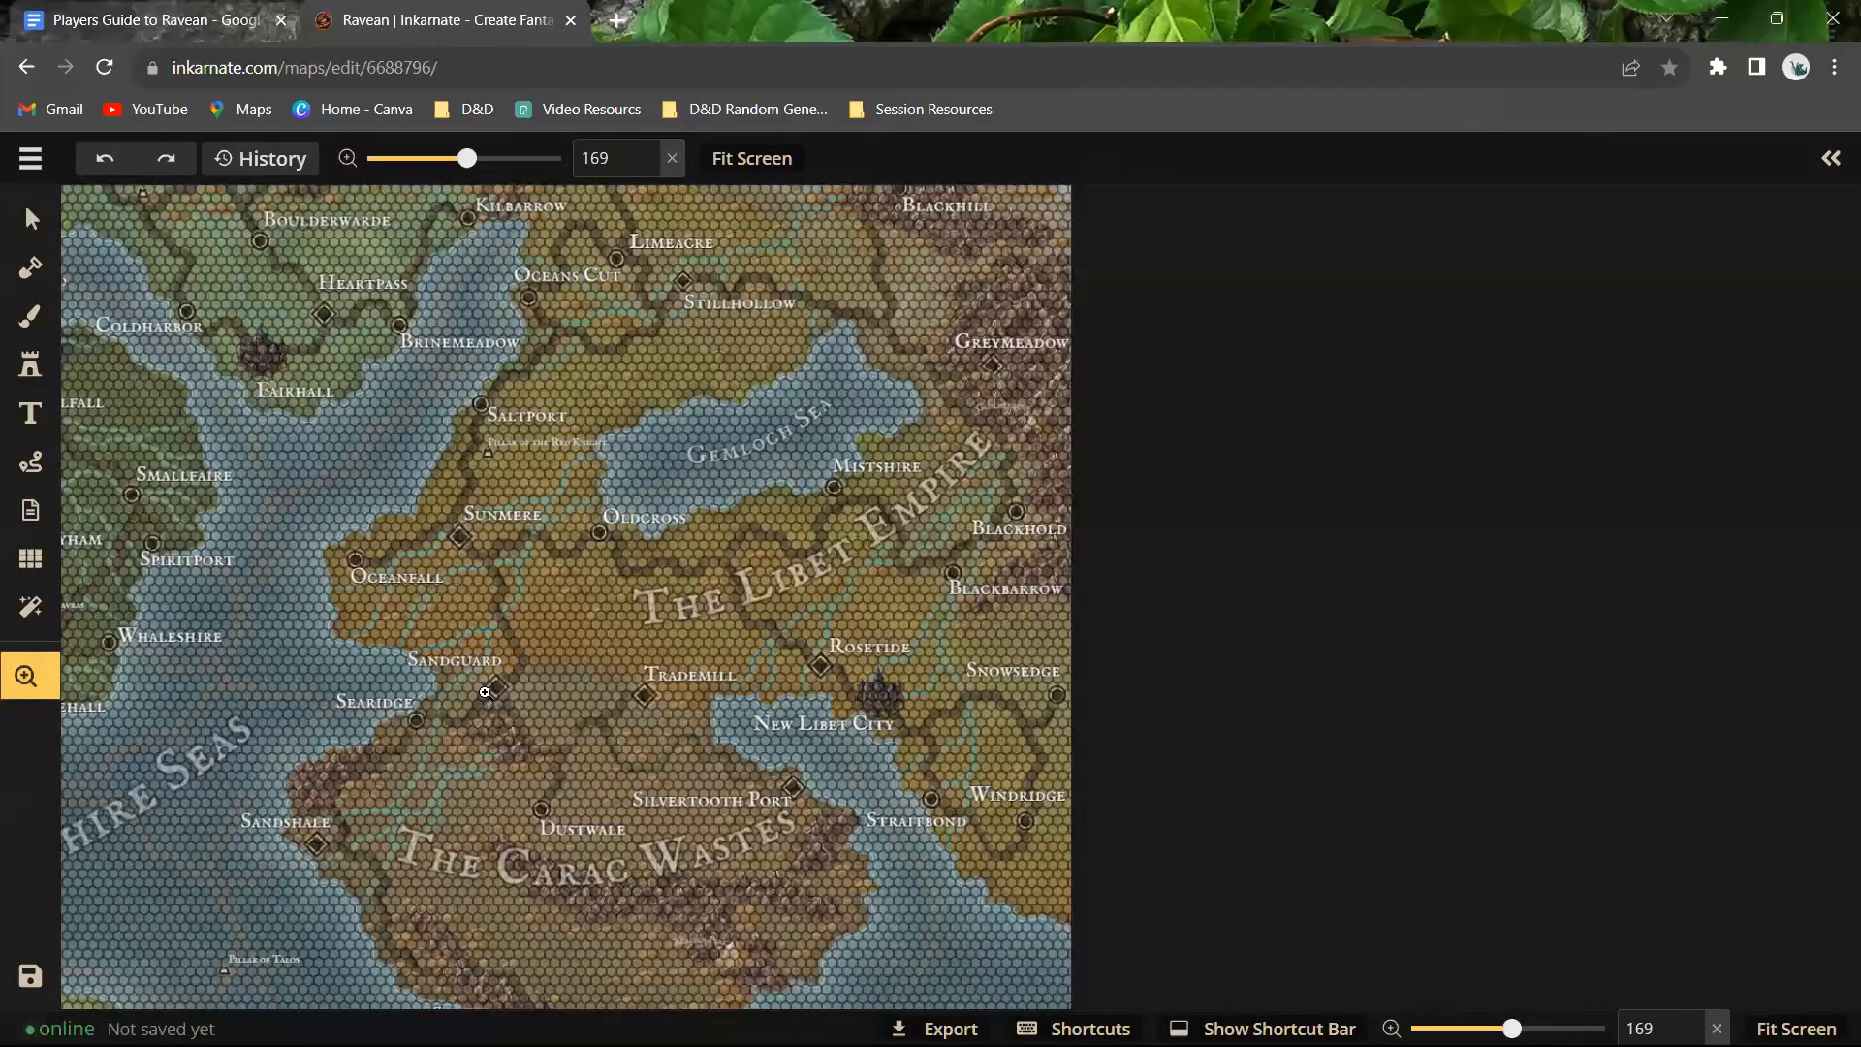
mouse_move(681, 708)
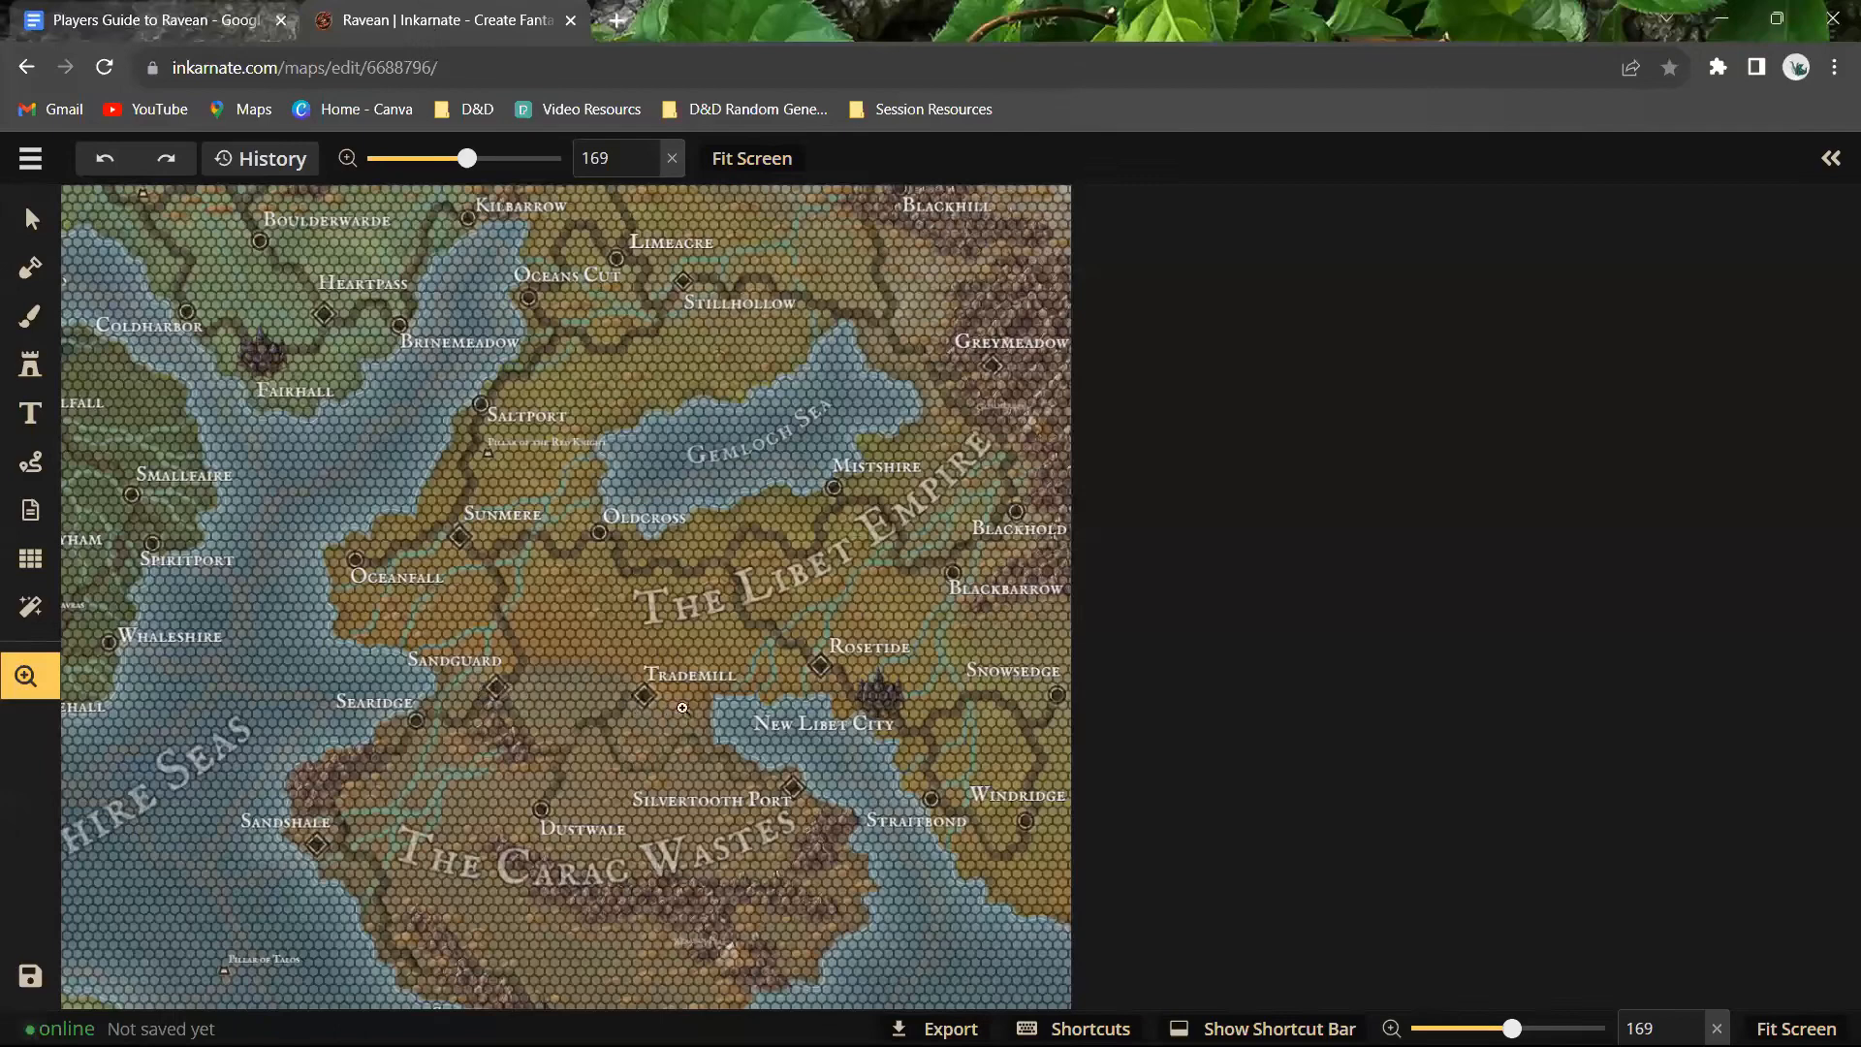
mouse_move(698, 735)
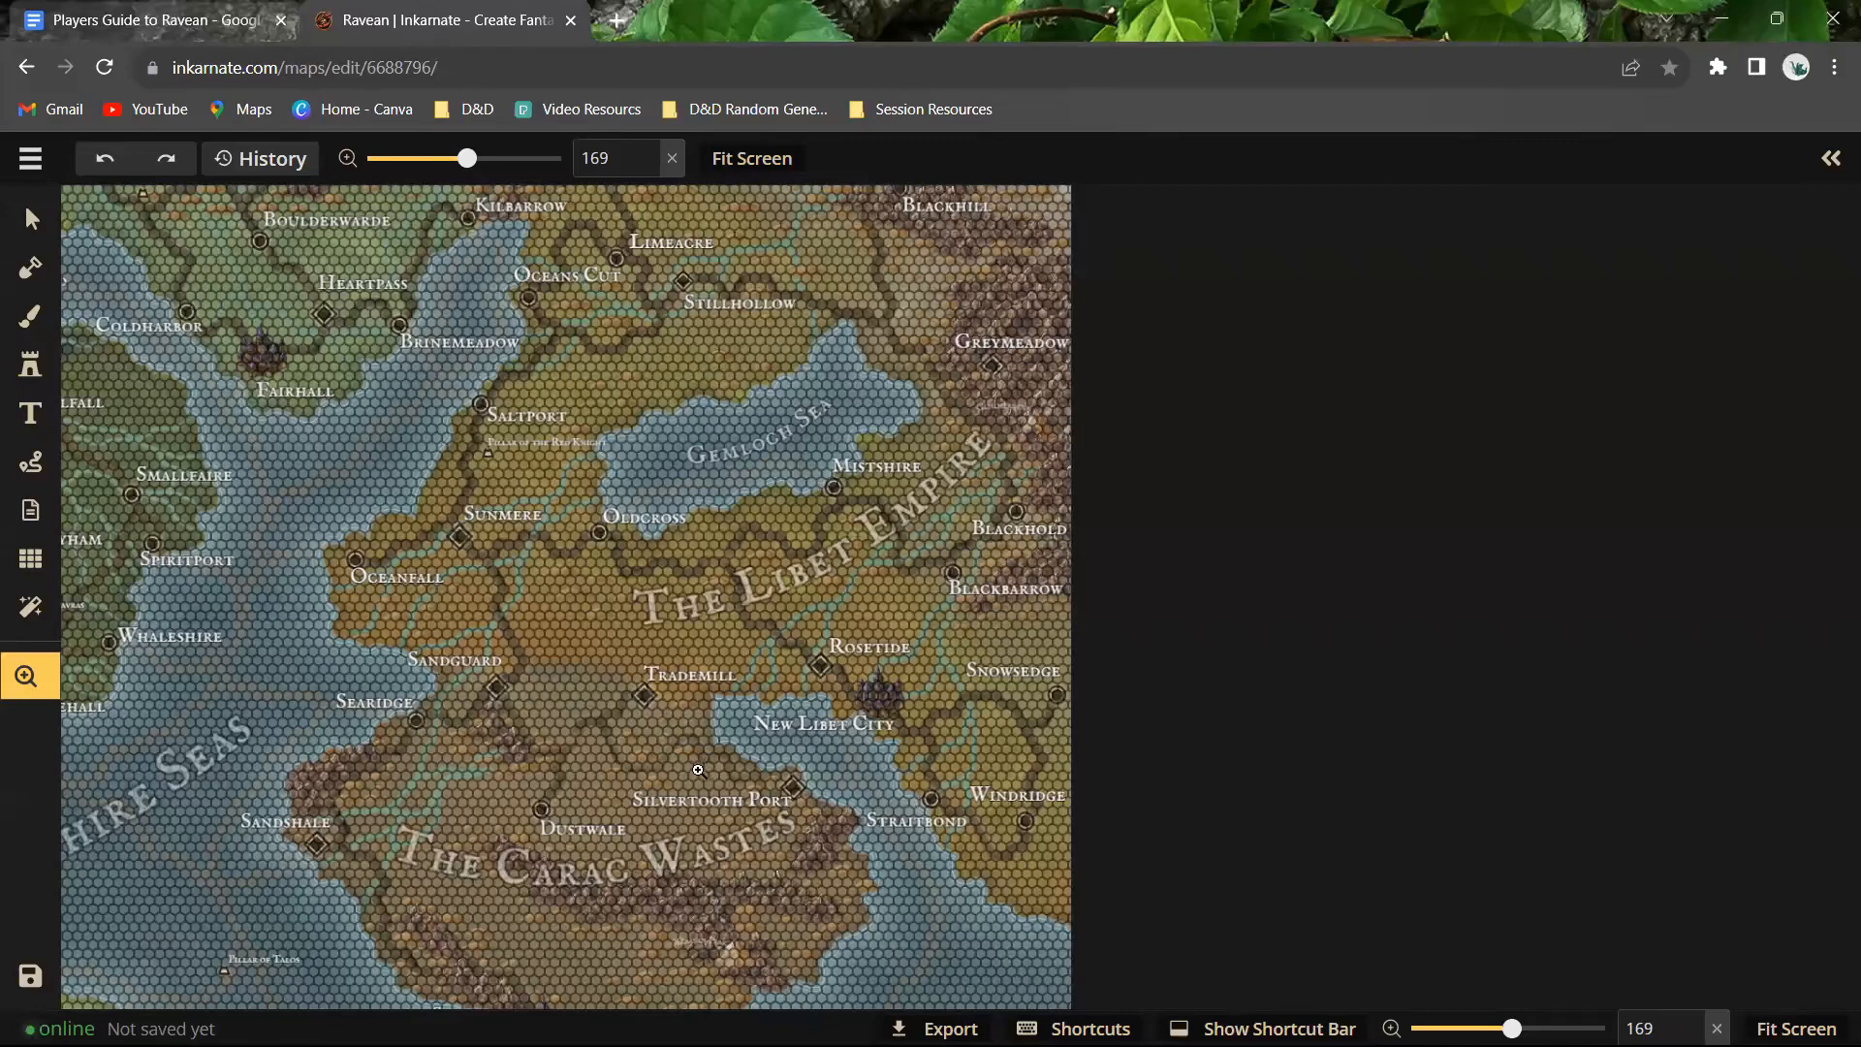
mouse_move(518, 699)
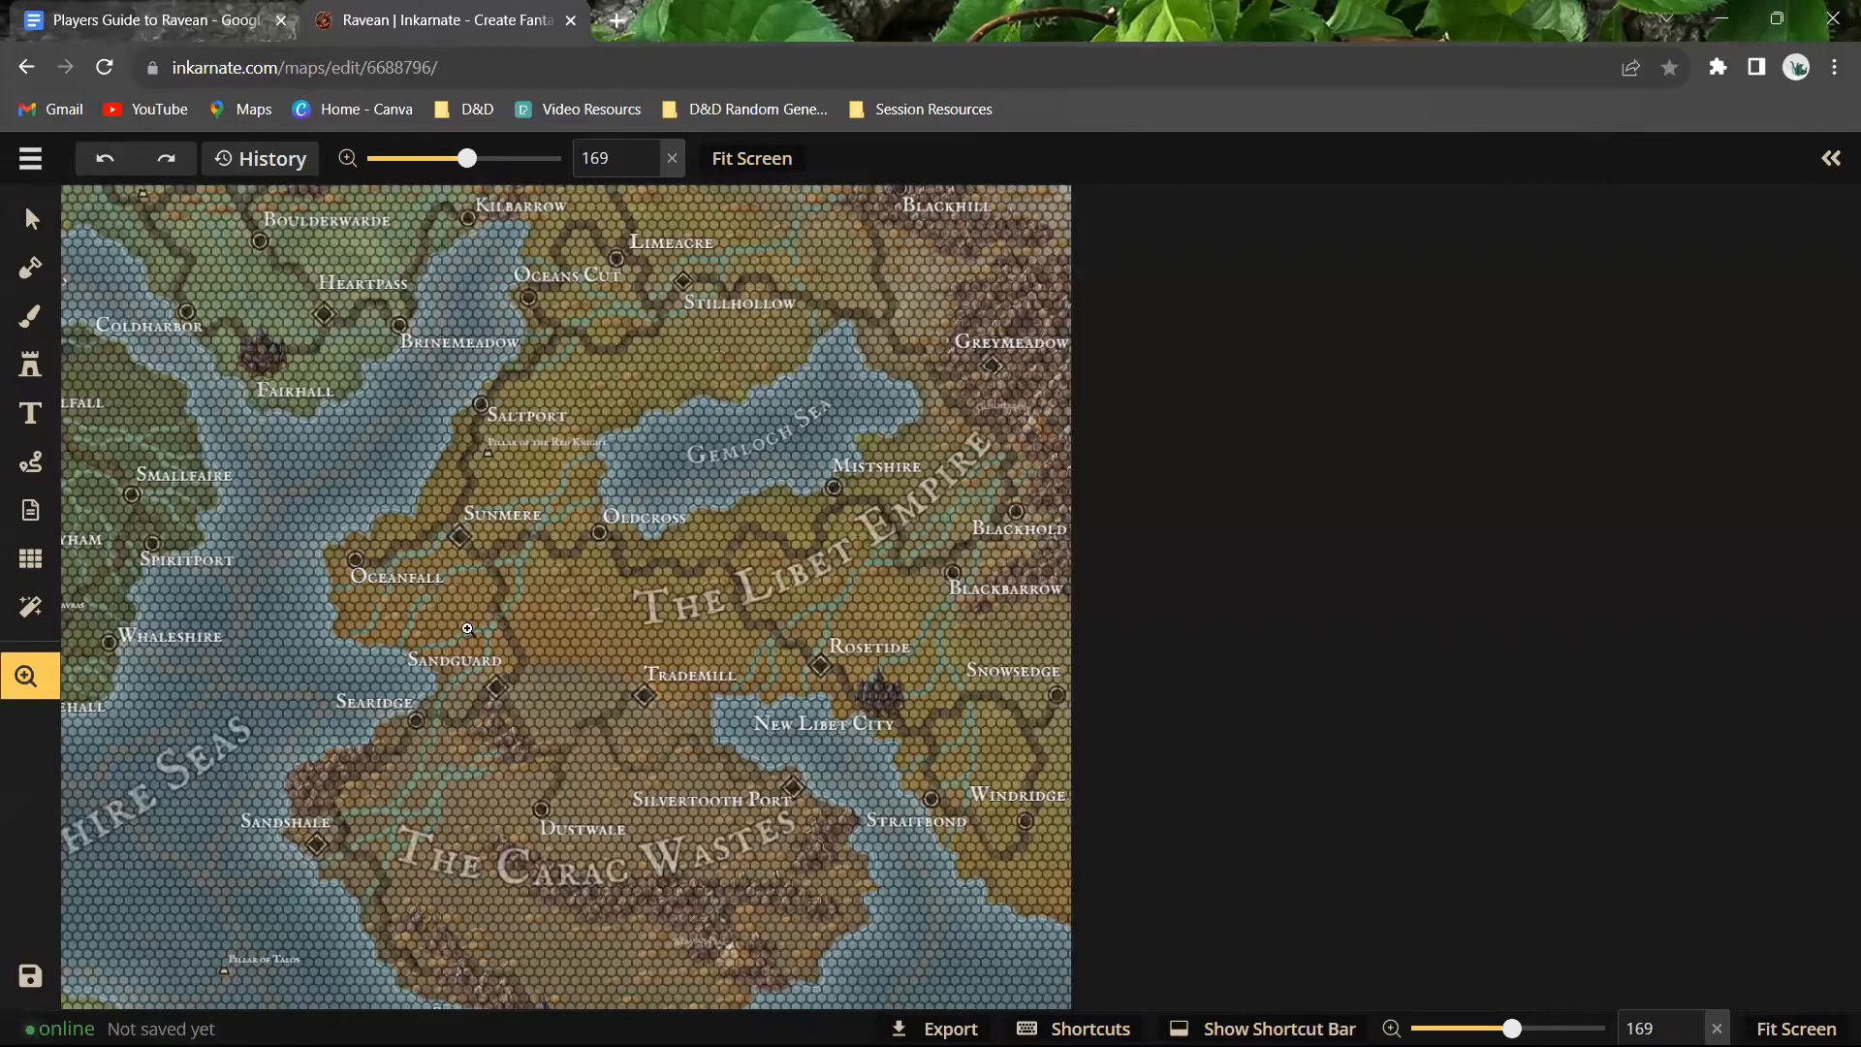
mouse_move(696, 686)
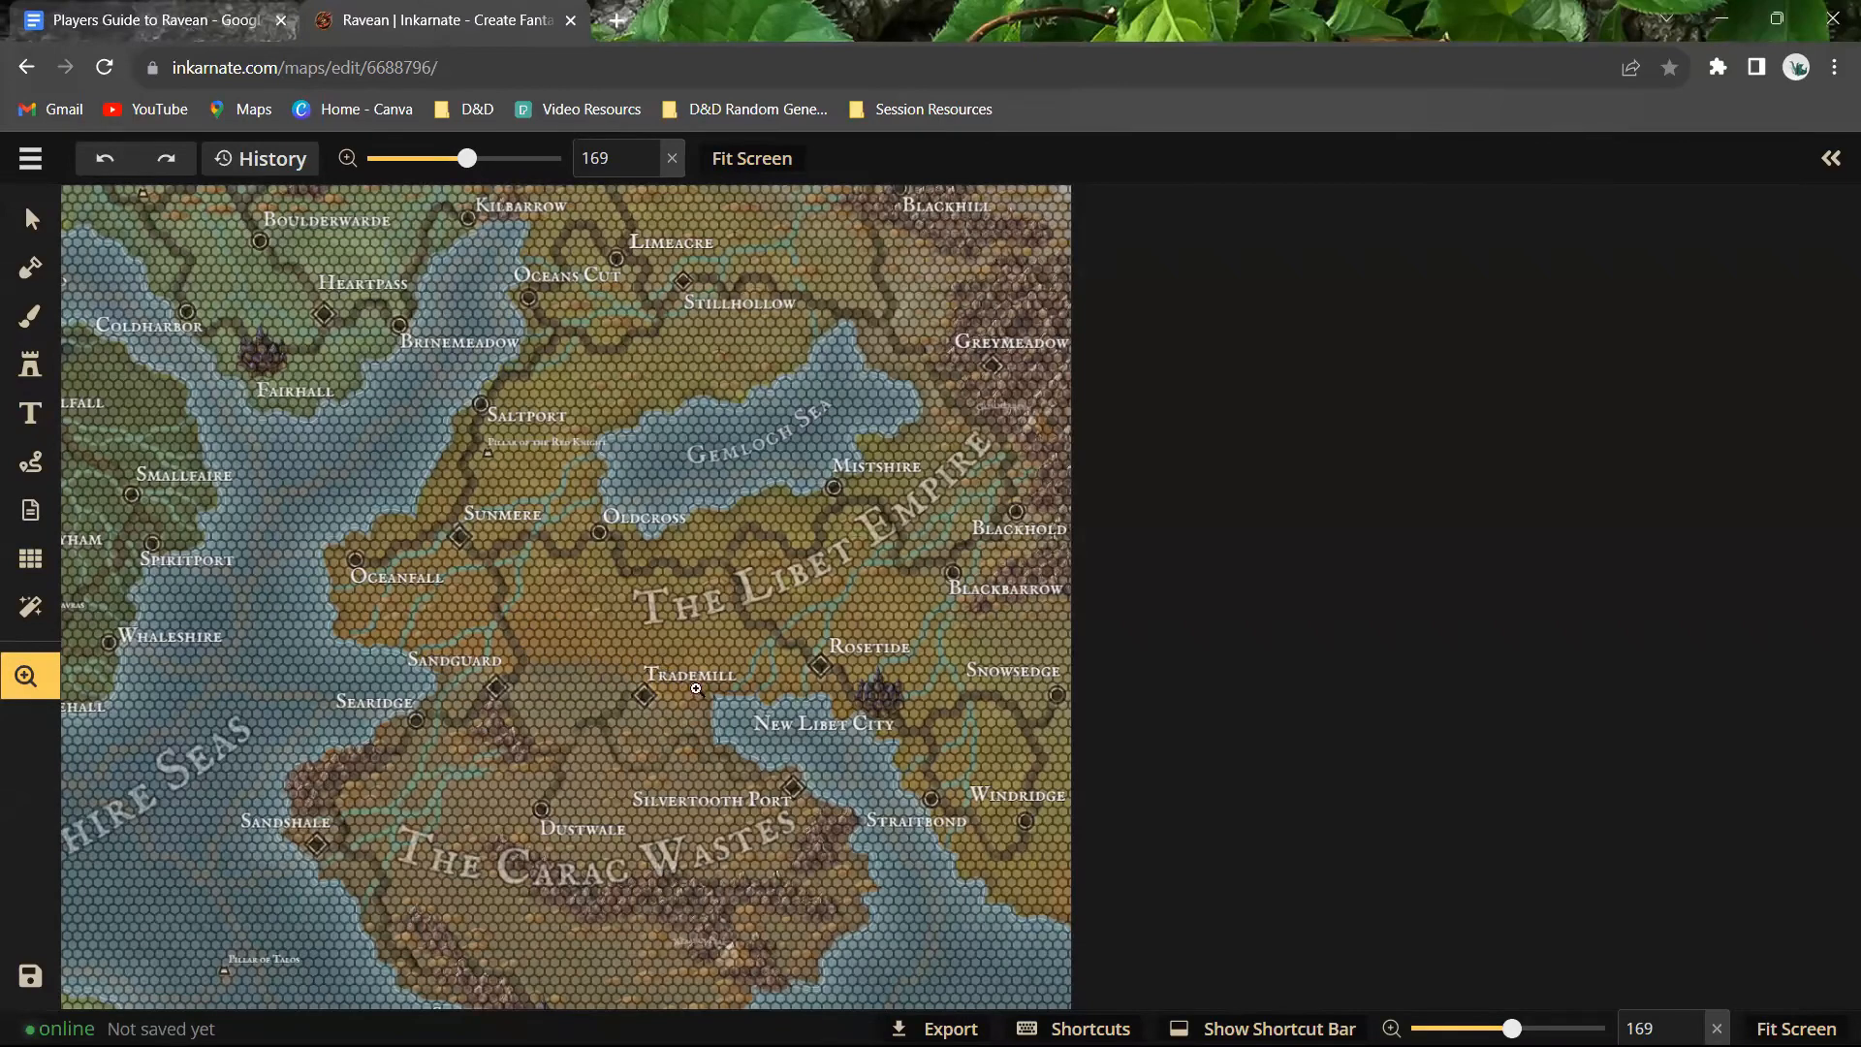
mouse_move(529, 659)
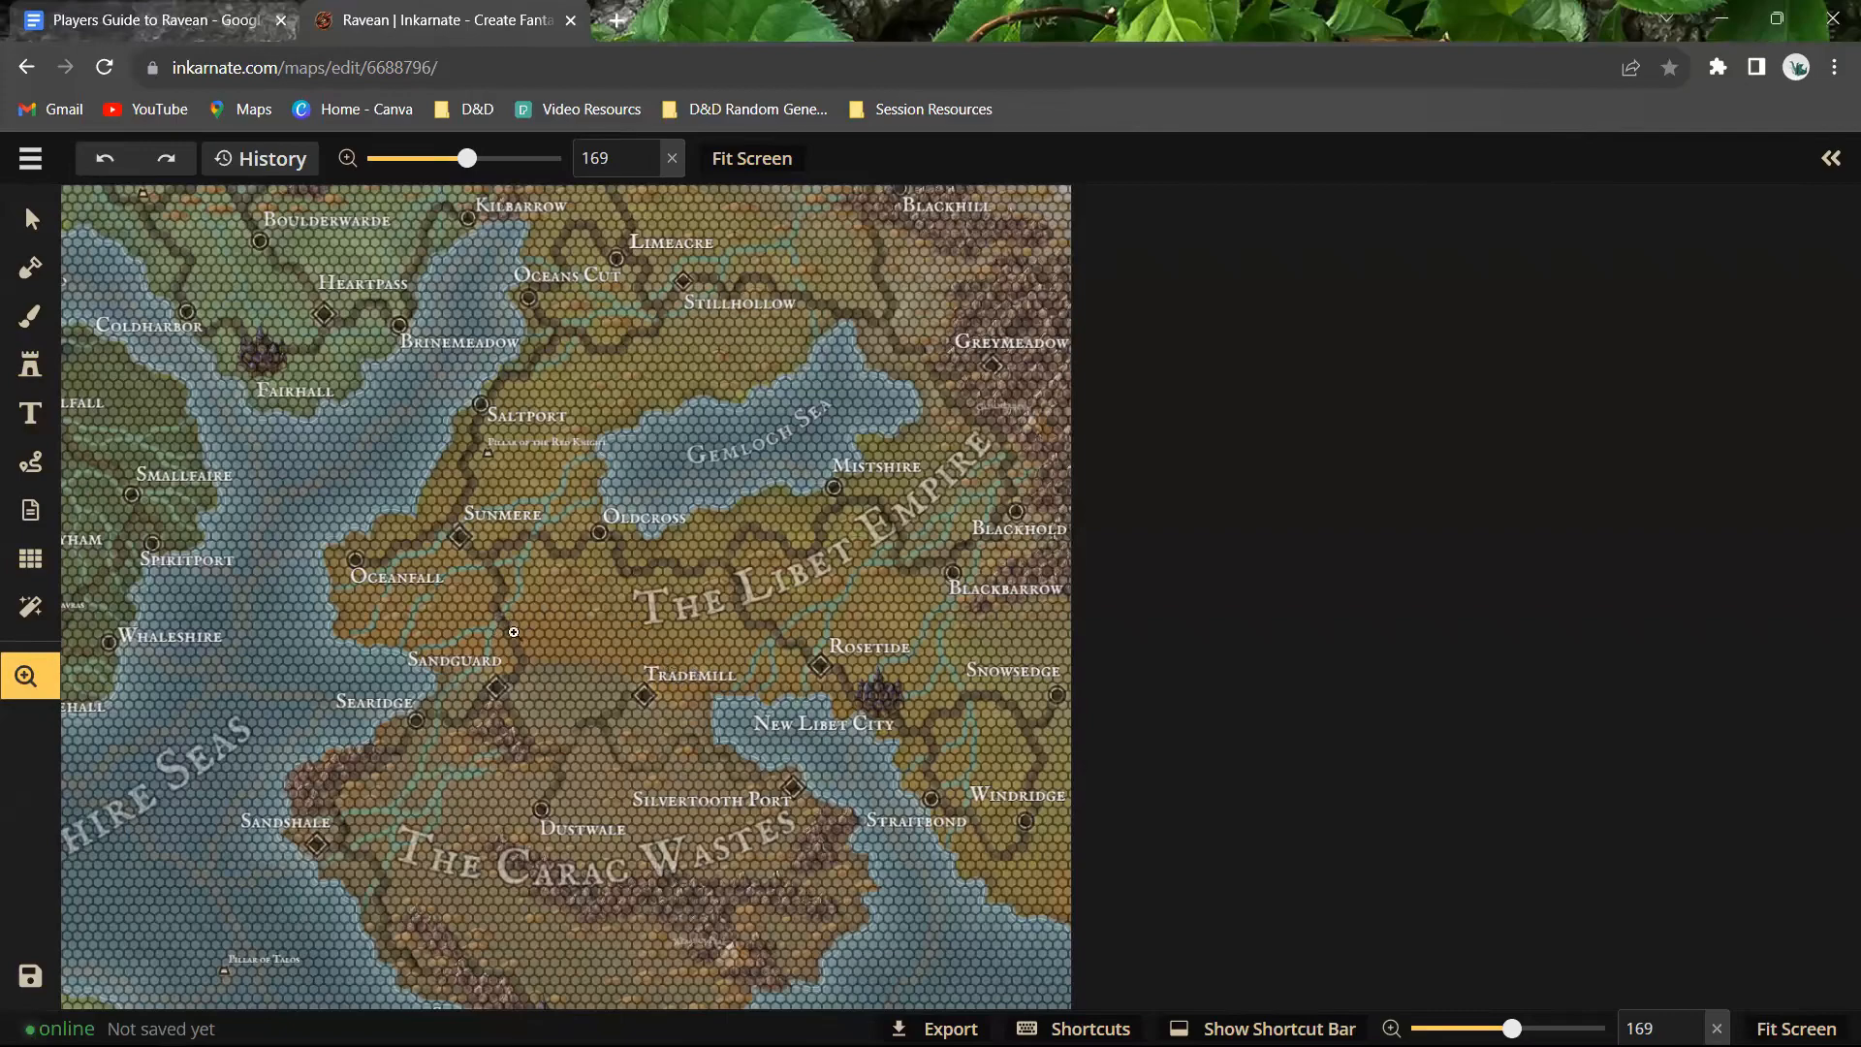
Step: Zoom the map to about 411% over Sandguard, Tradmill and New Libet City
left_click_drag(512, 630, 729, 634)
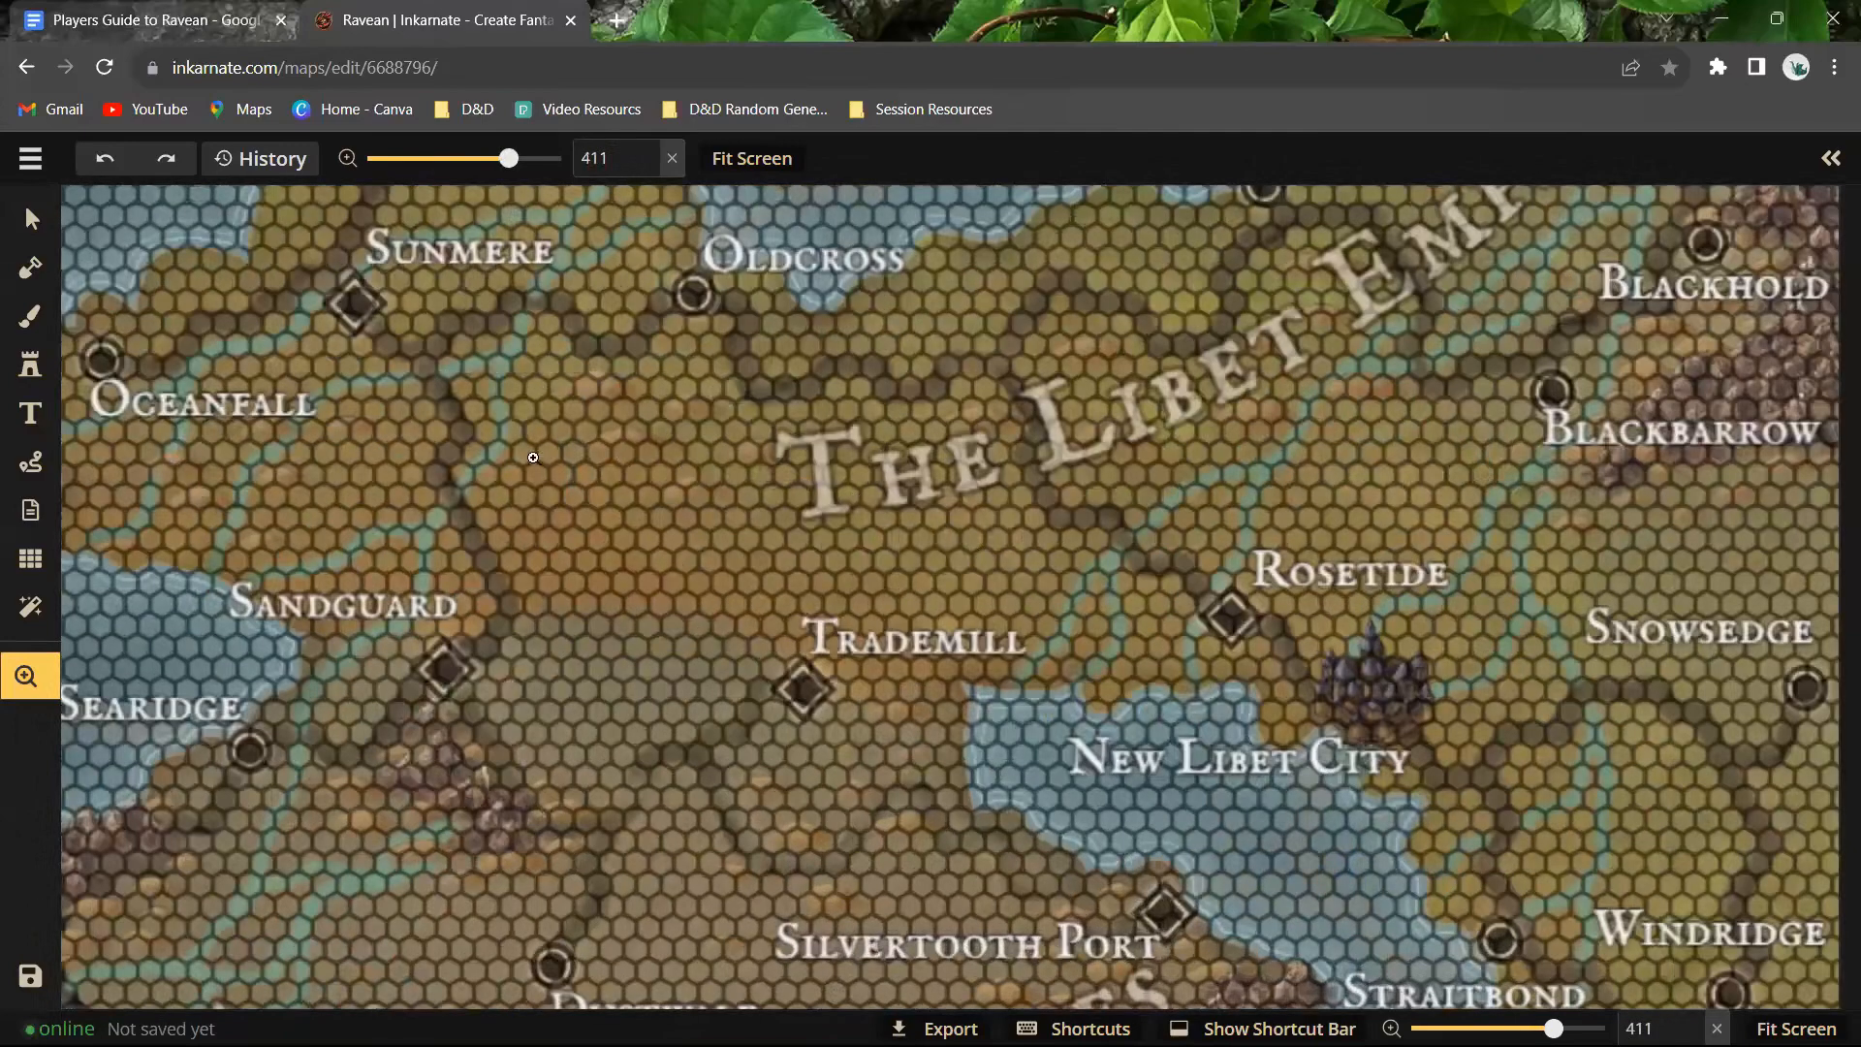
mouse_move(710, 496)
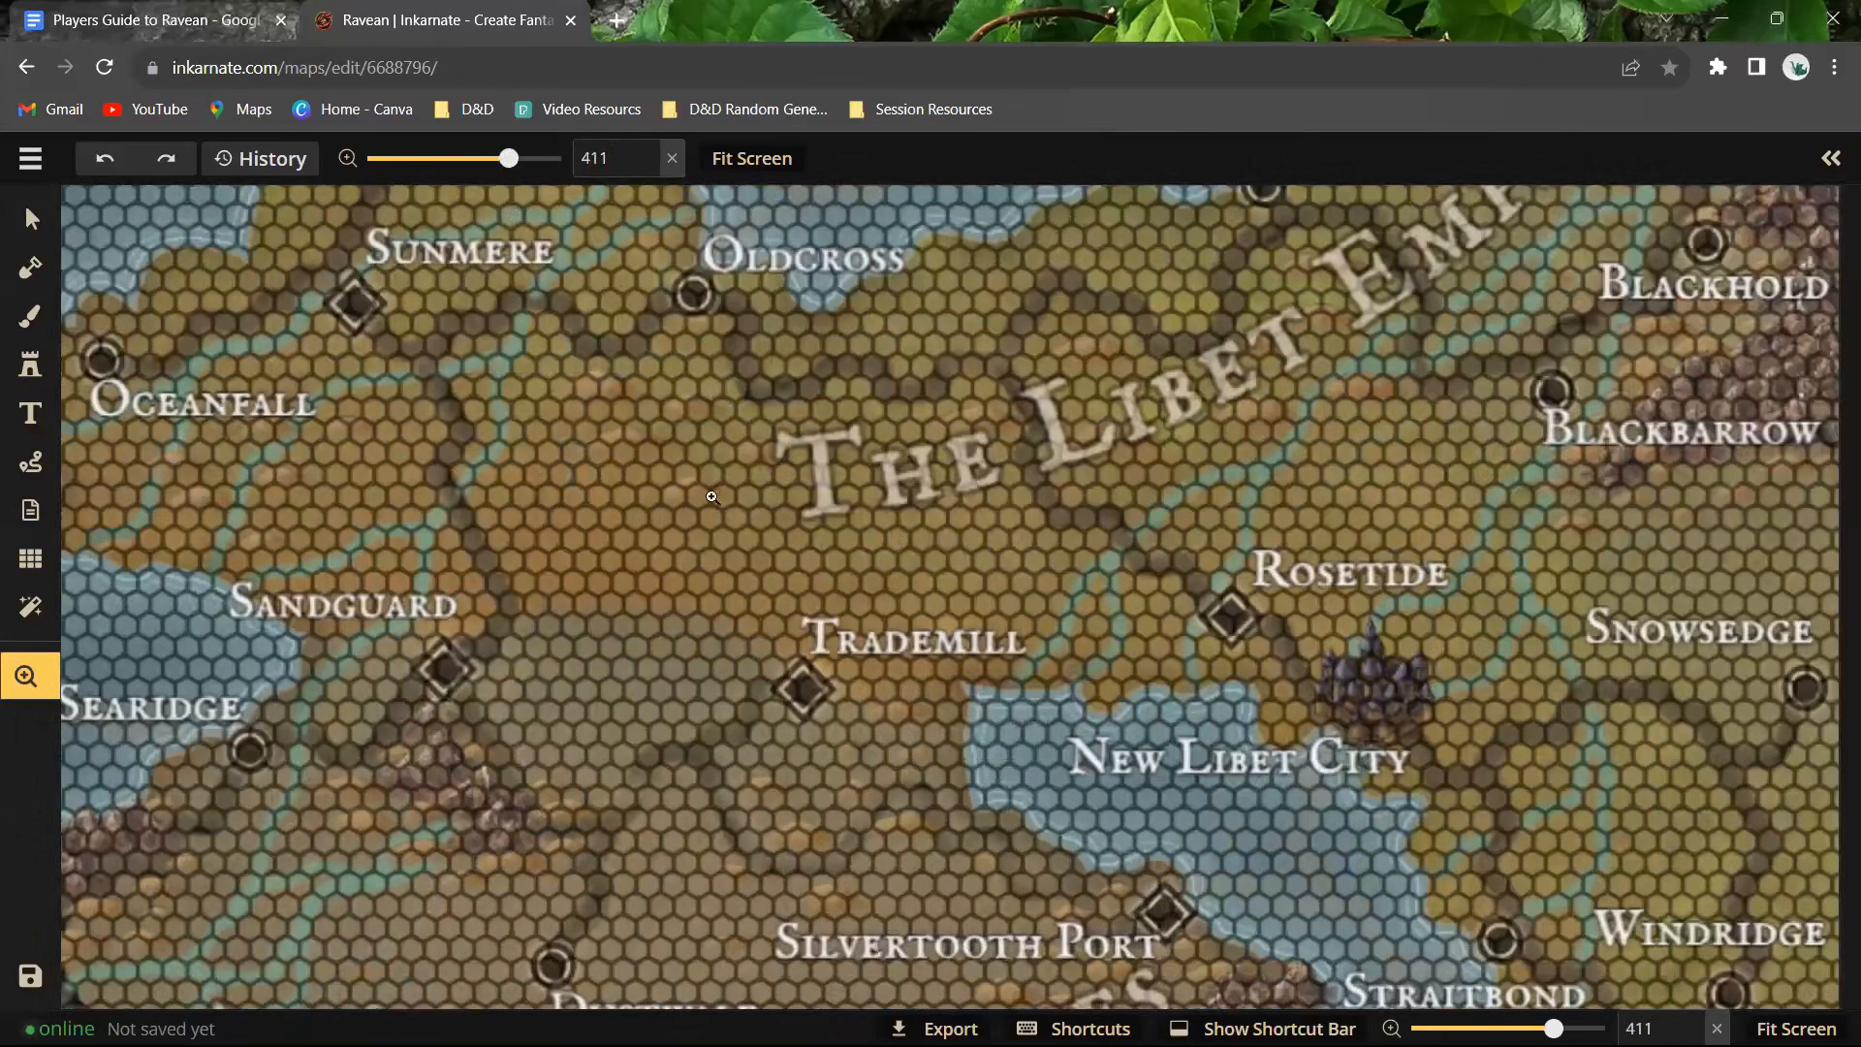
mouse_move(622, 541)
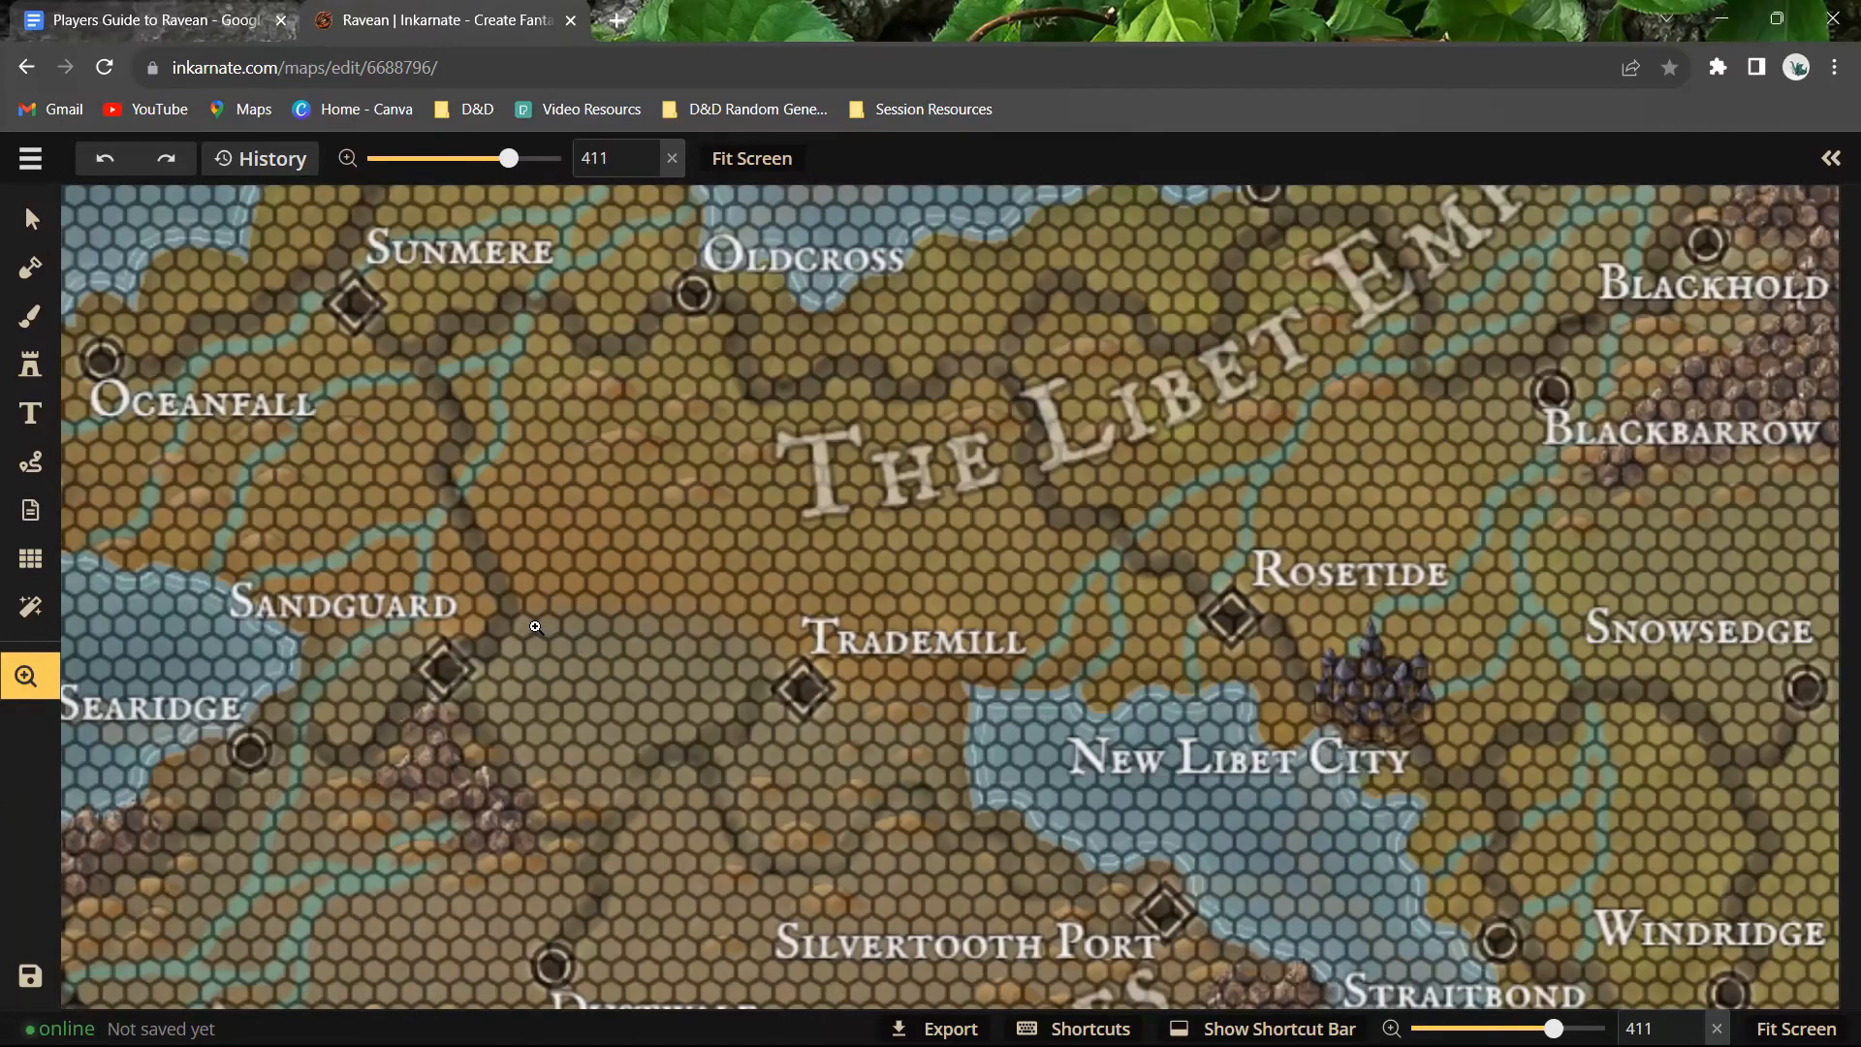
mouse_move(493, 567)
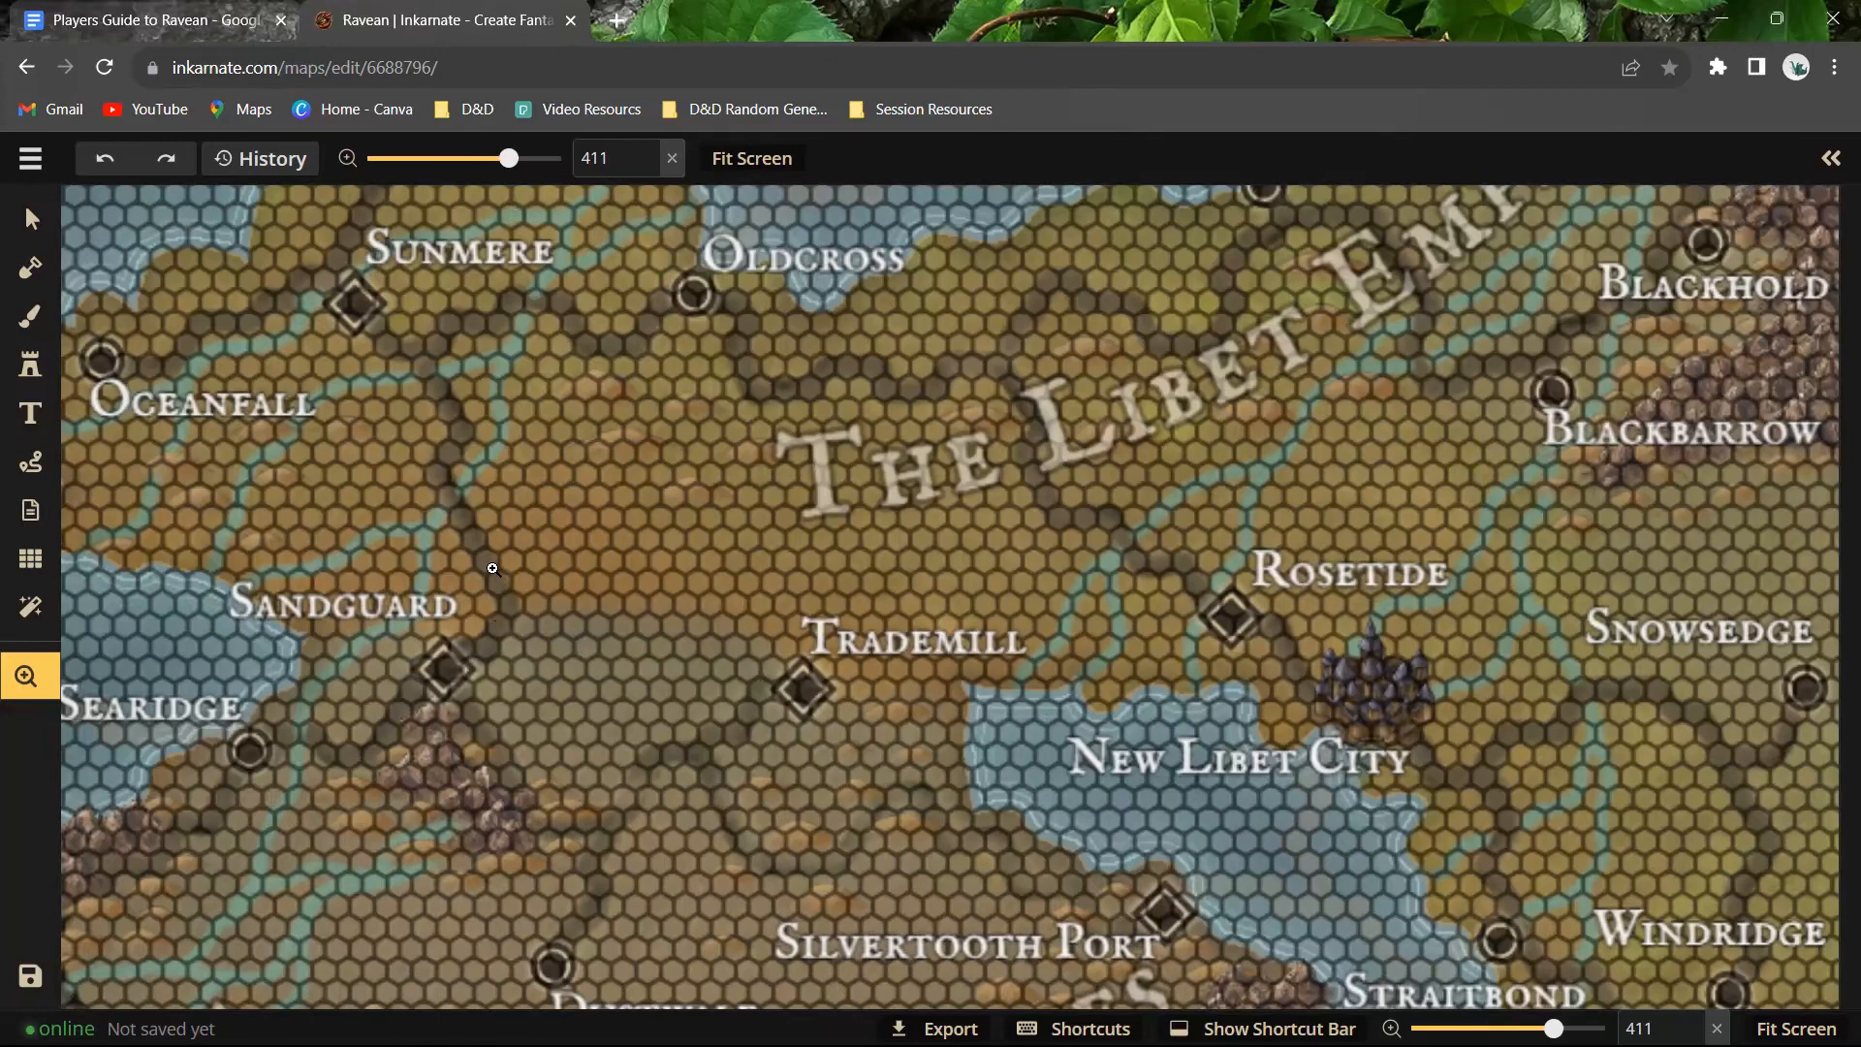
mouse_move(534, 592)
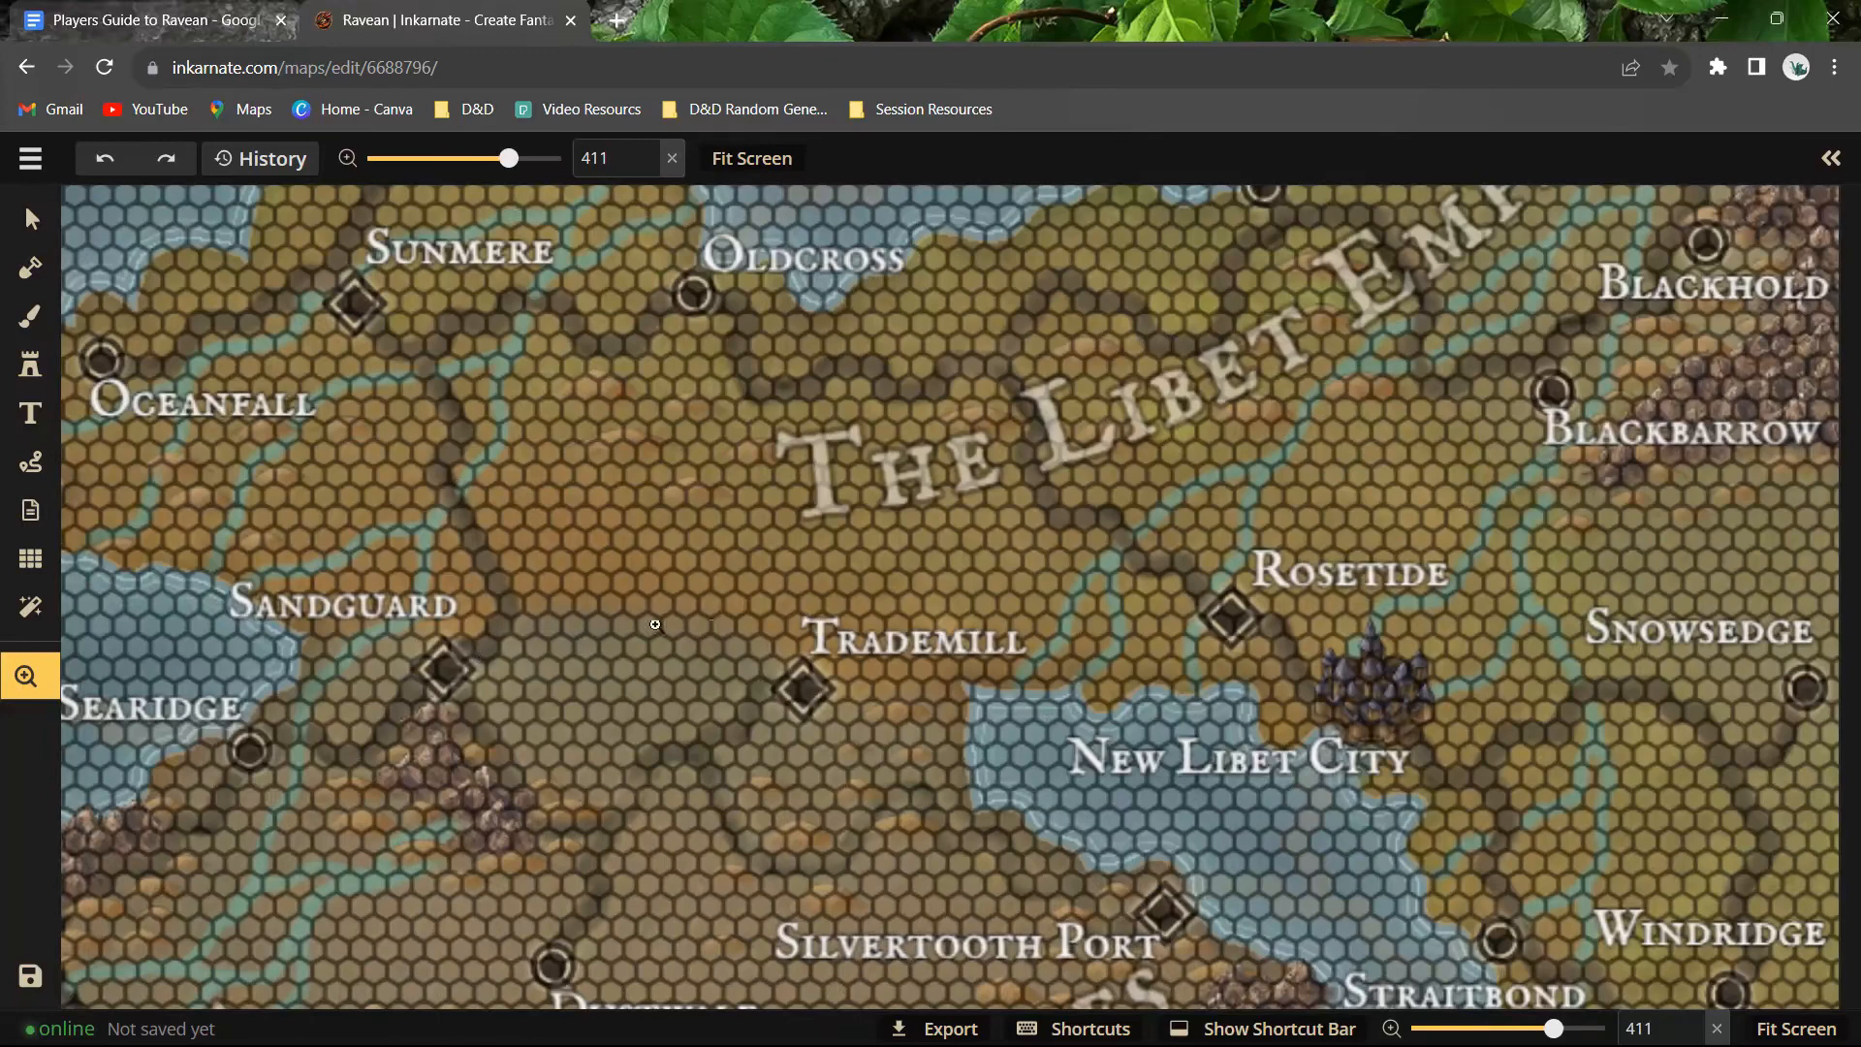
mouse_move(456, 672)
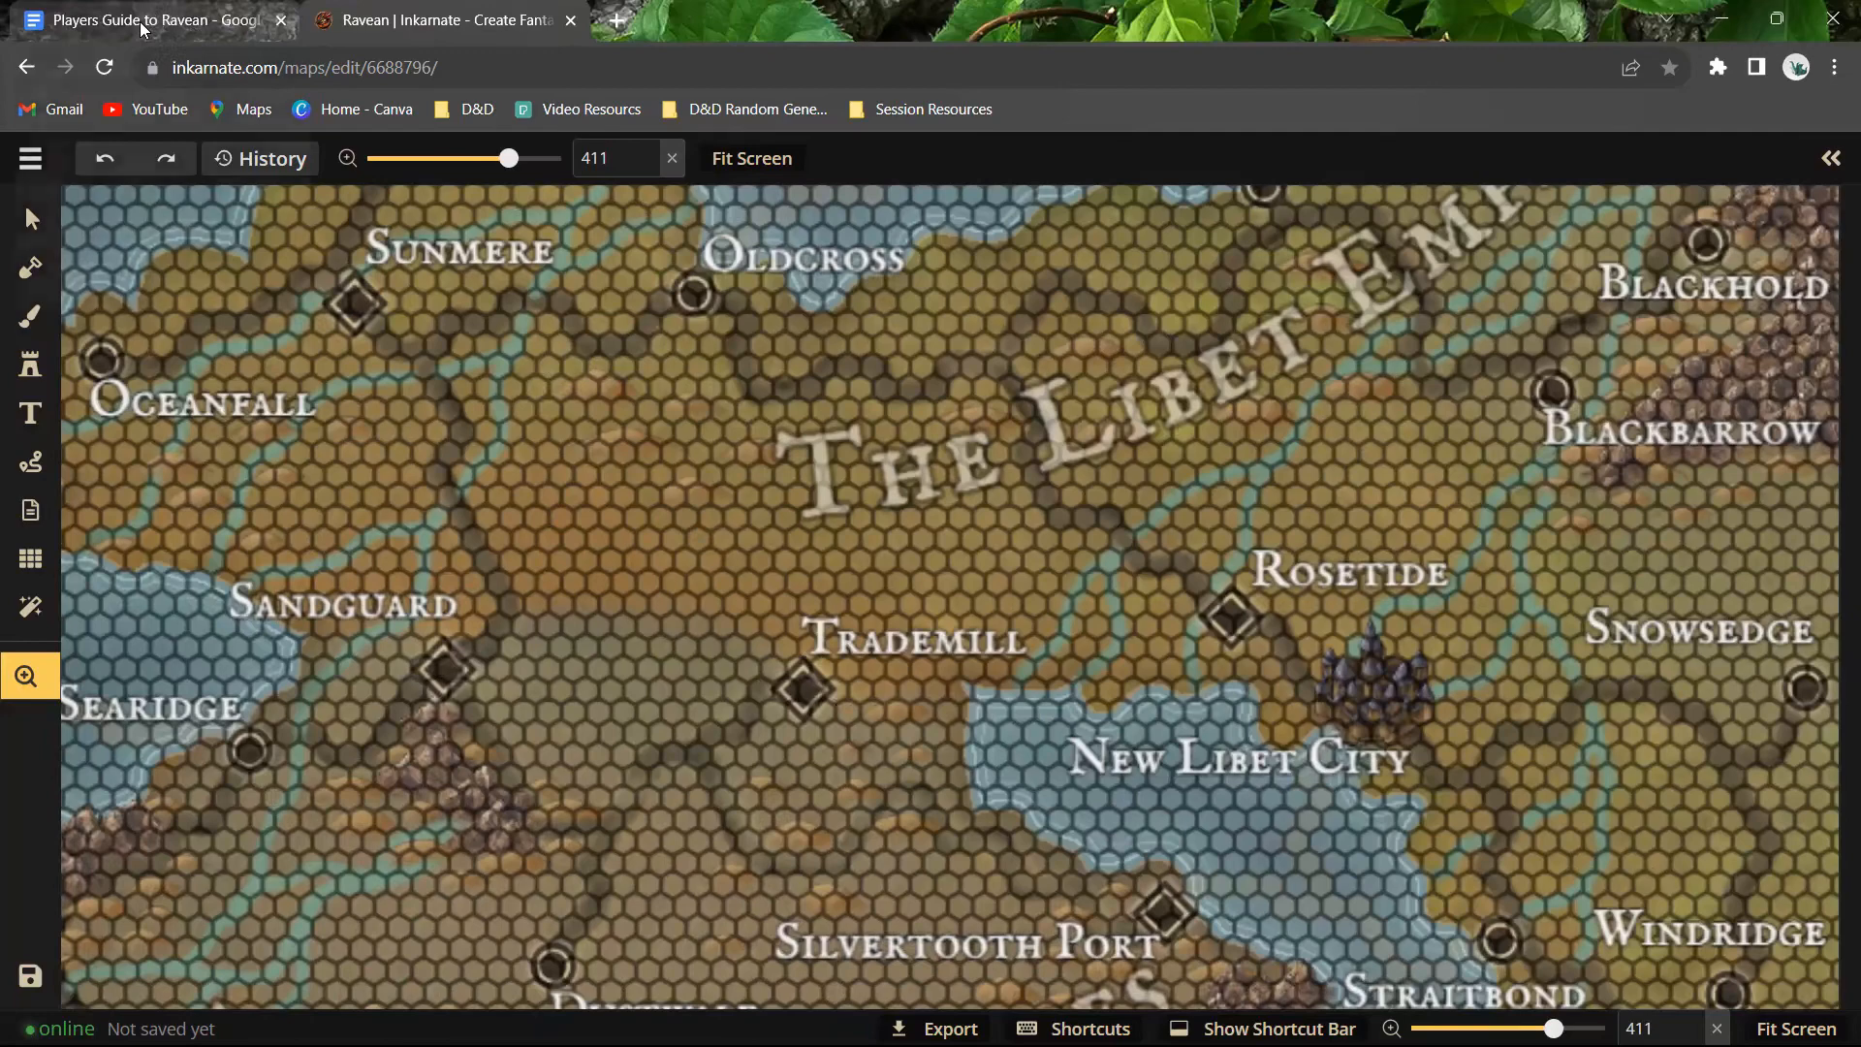
Step: Return to the Players Guide and scroll down through the Sandshore regional notes
left_click(142, 20)
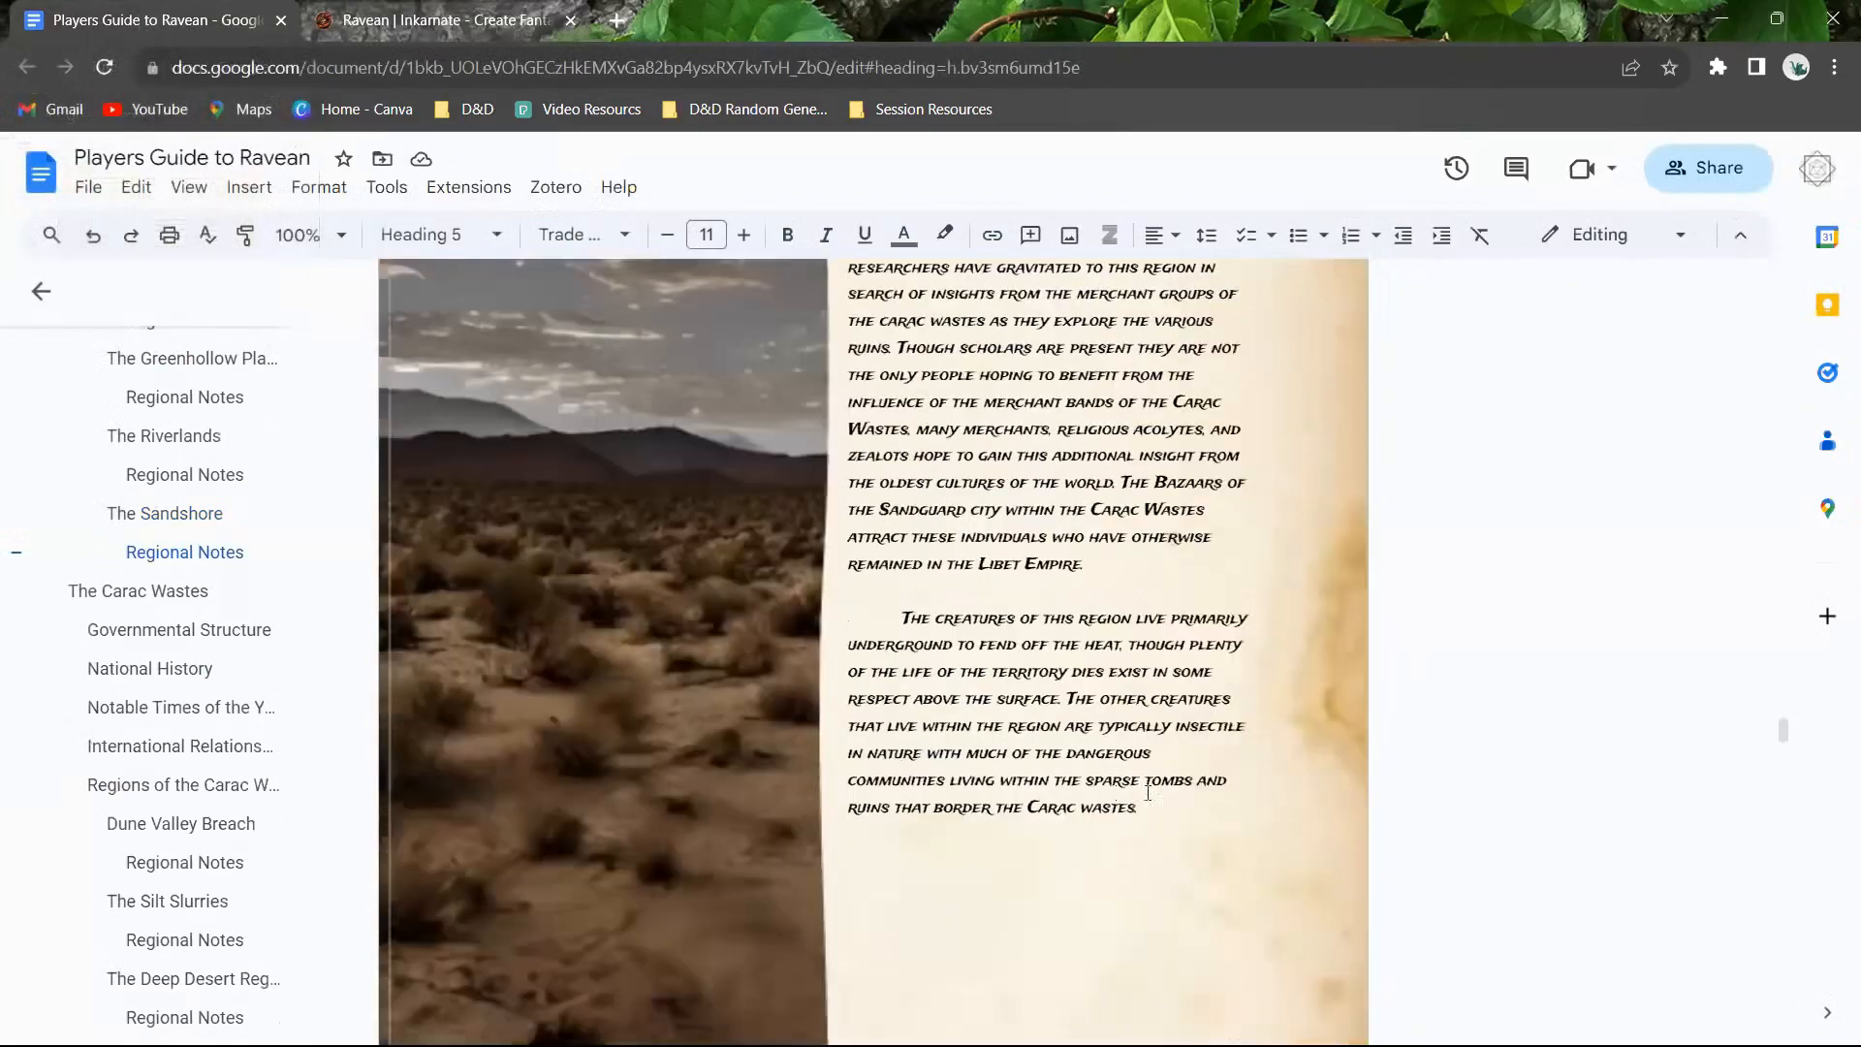
scroll("down", 3)
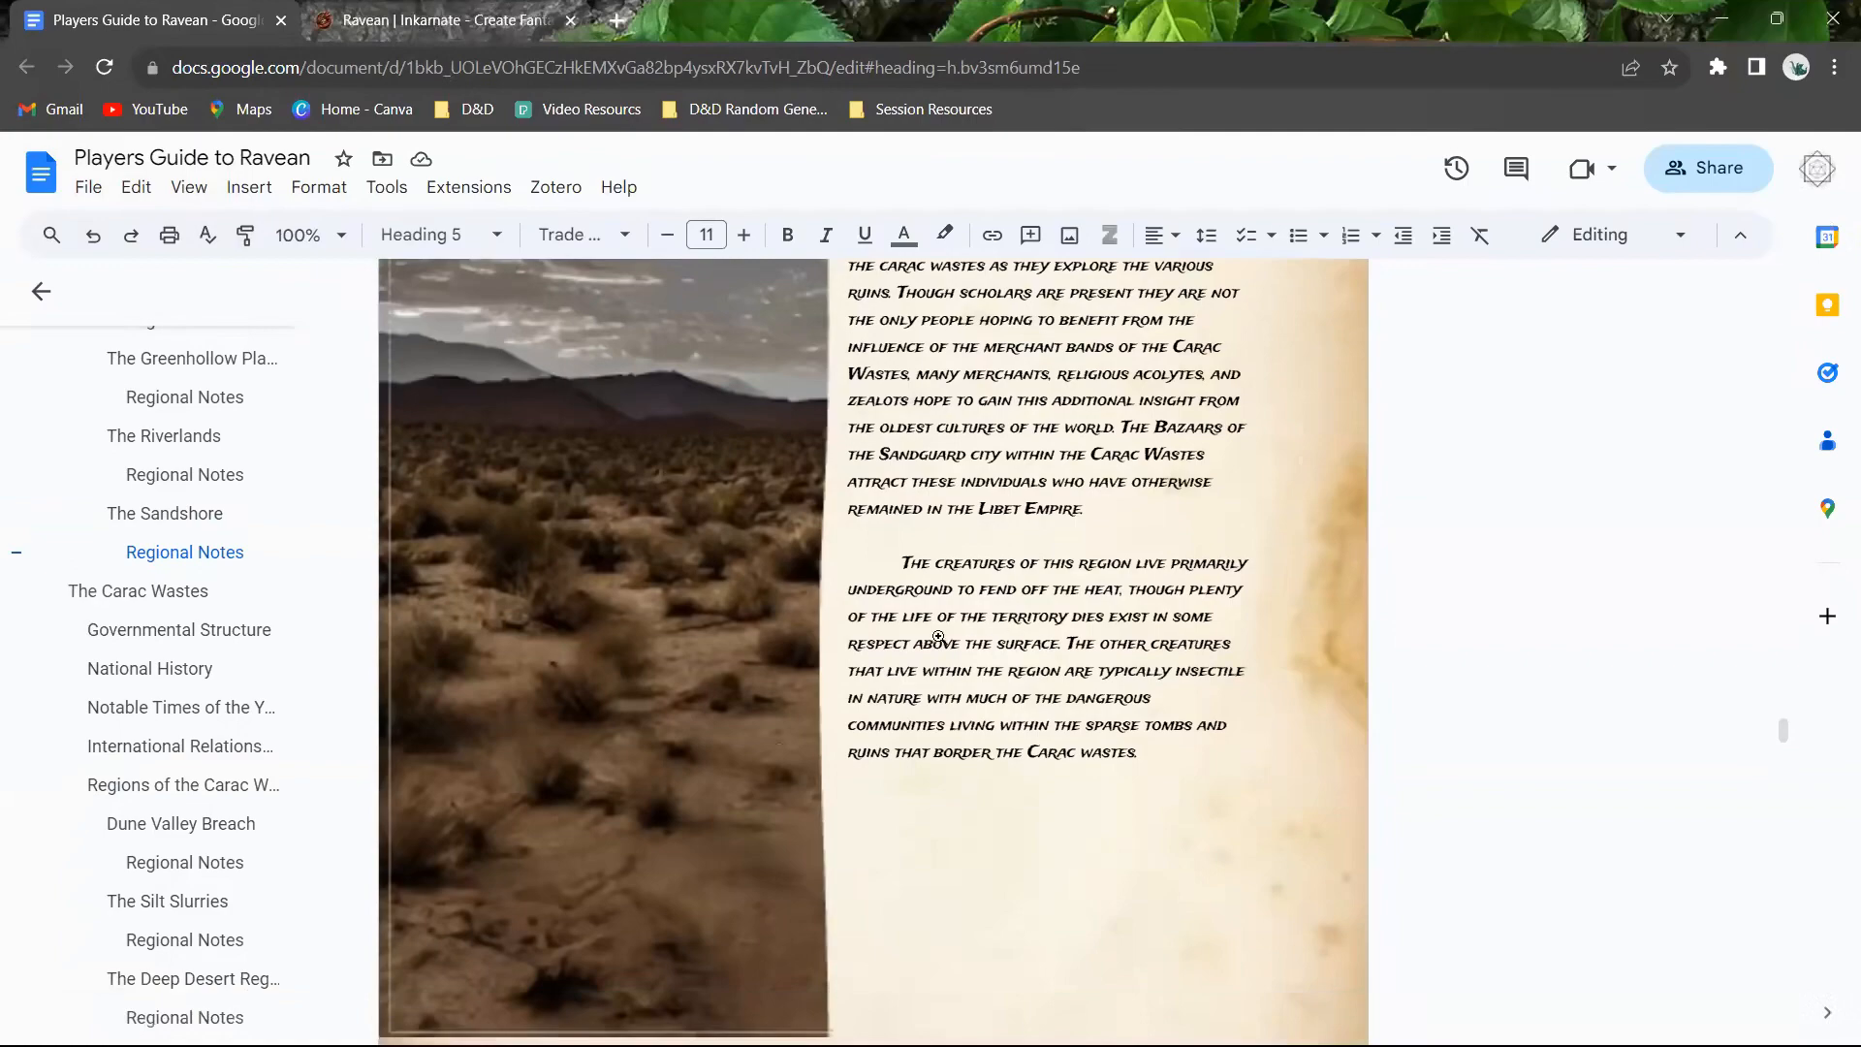
Step: Zoom the hex map out to about 155%, showing the Carac Wastes, Libet Empire and seas
left_click(439, 21)
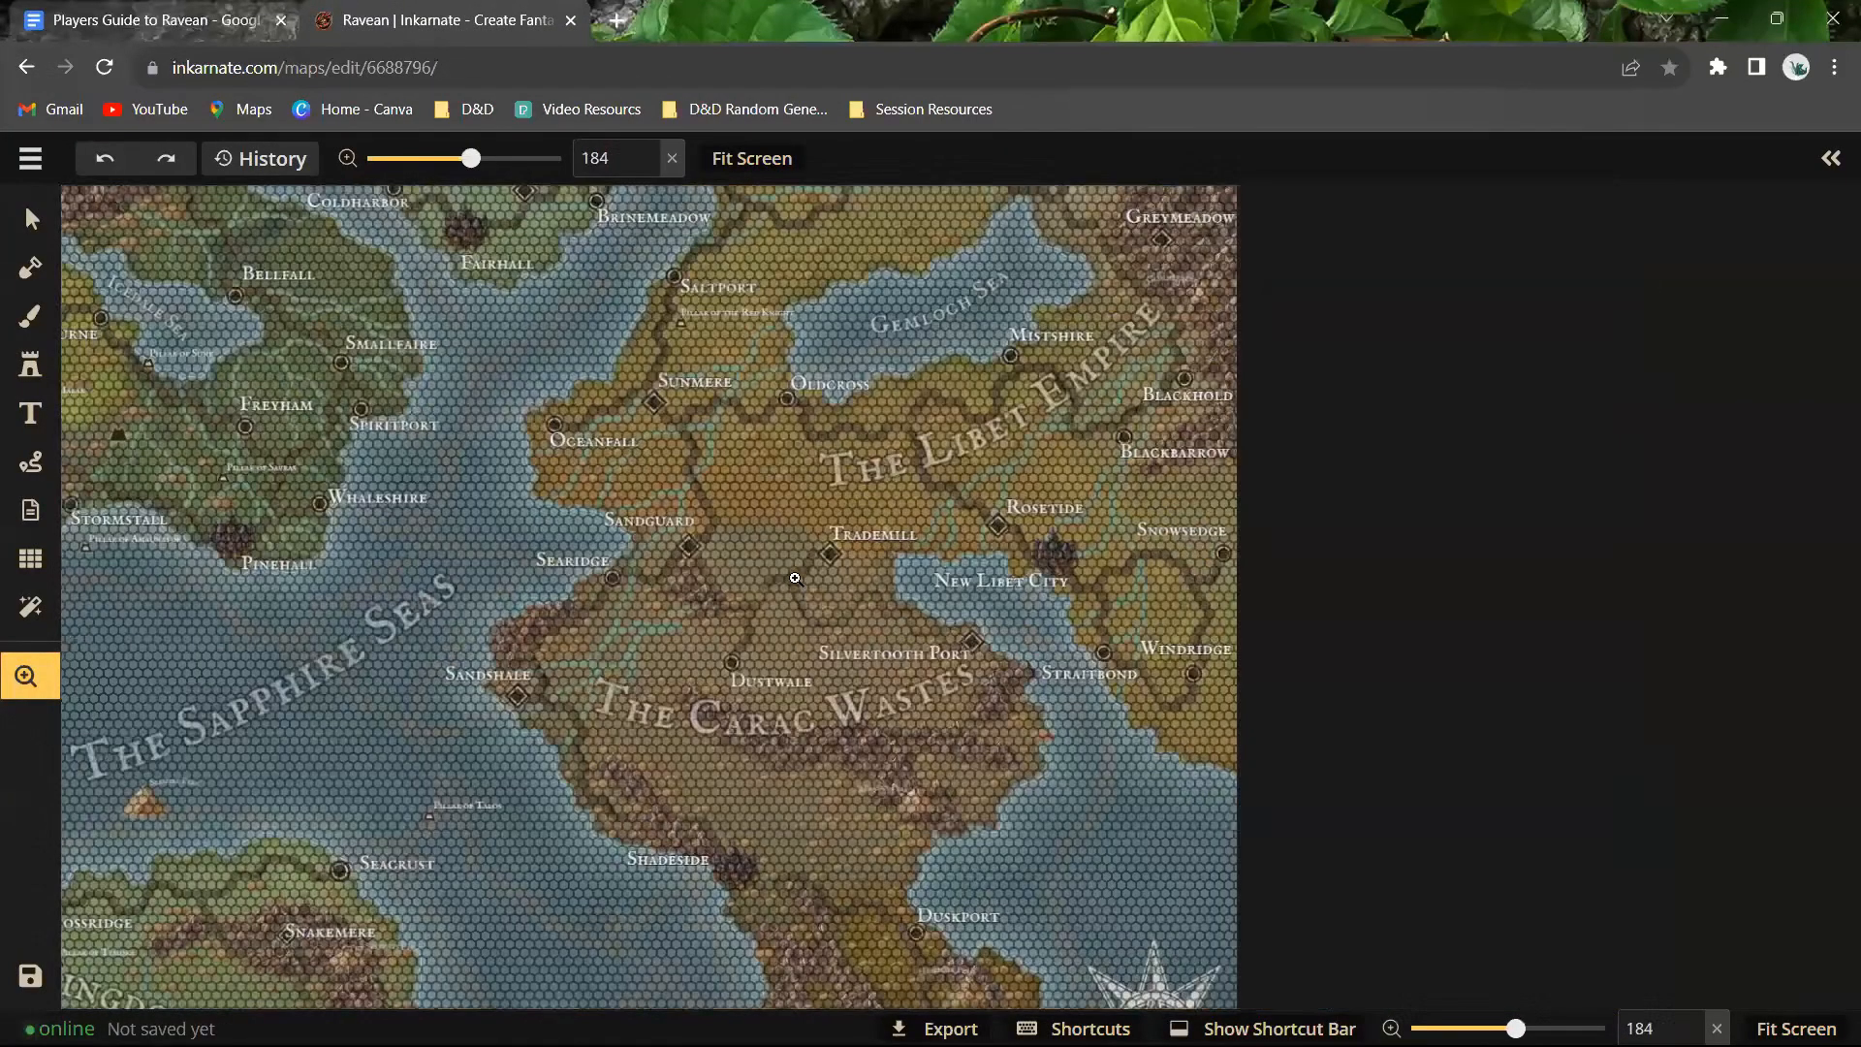
mouse_move(675, 766)
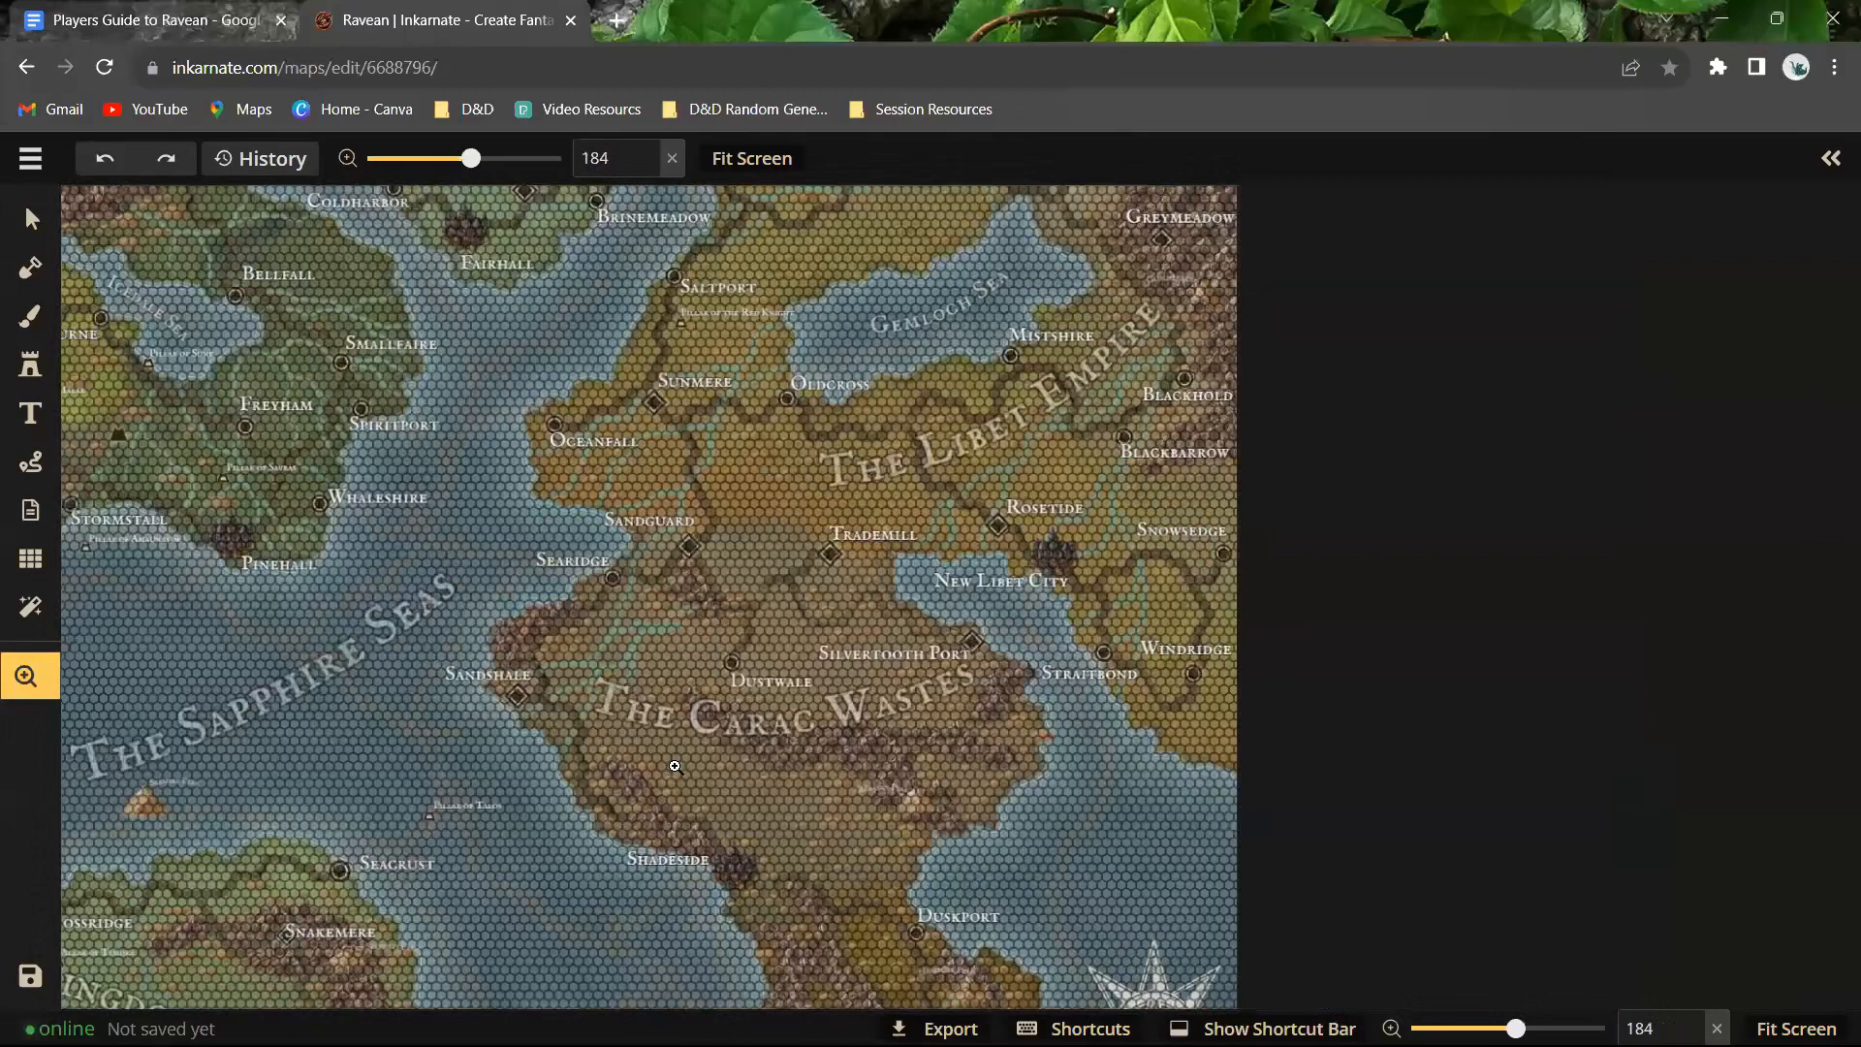
scroll("down", 3)
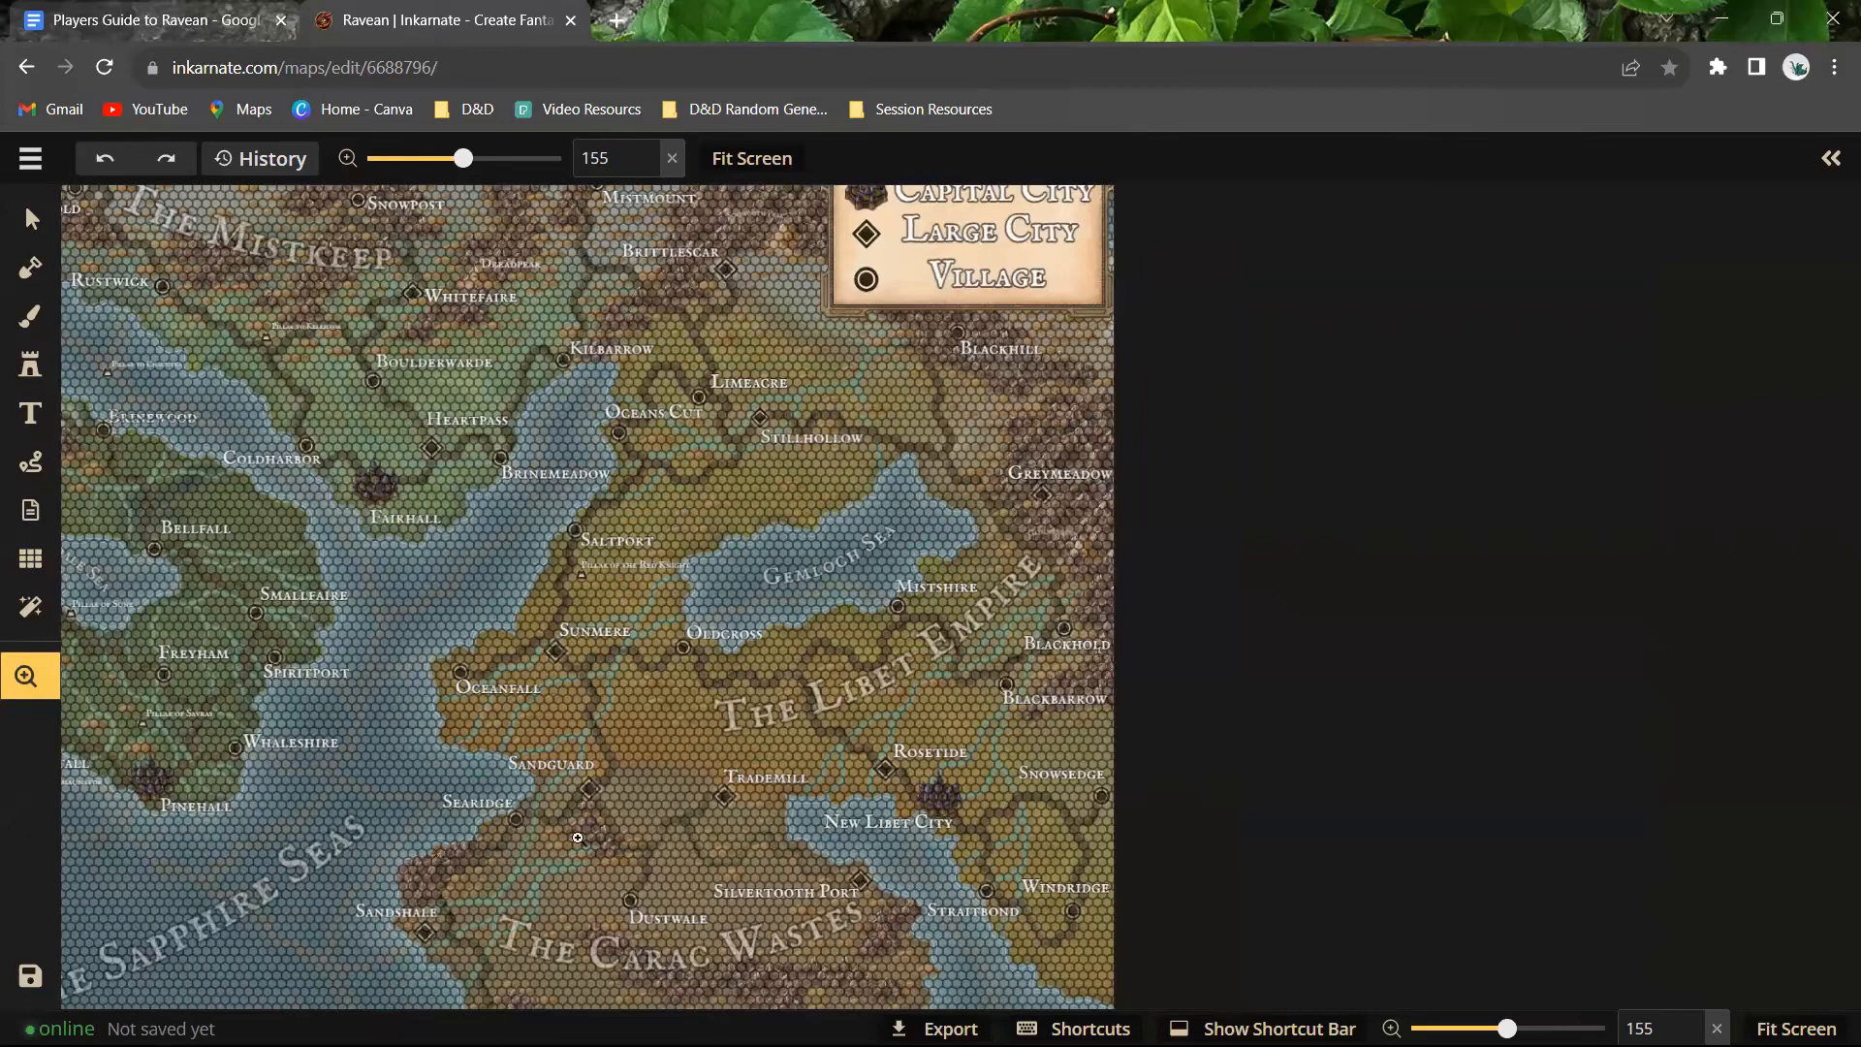
mouse_move(558, 809)
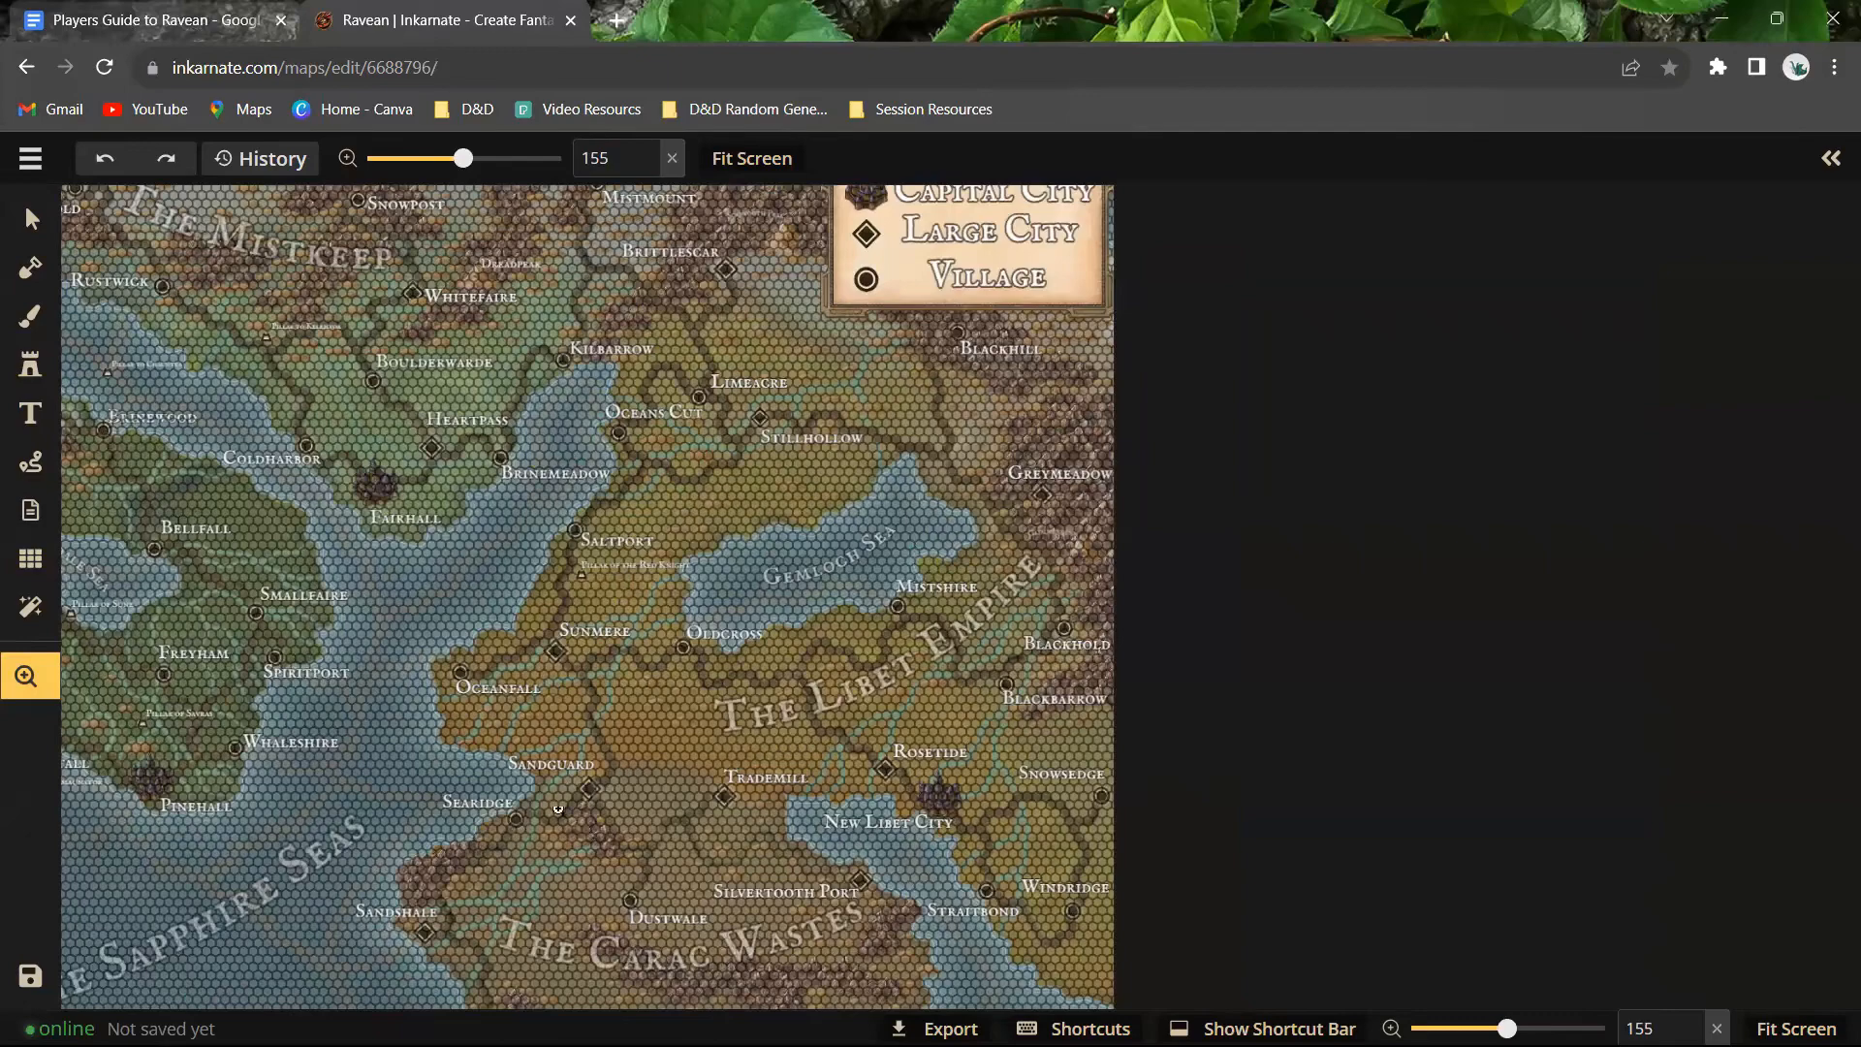
scroll("down", 3)
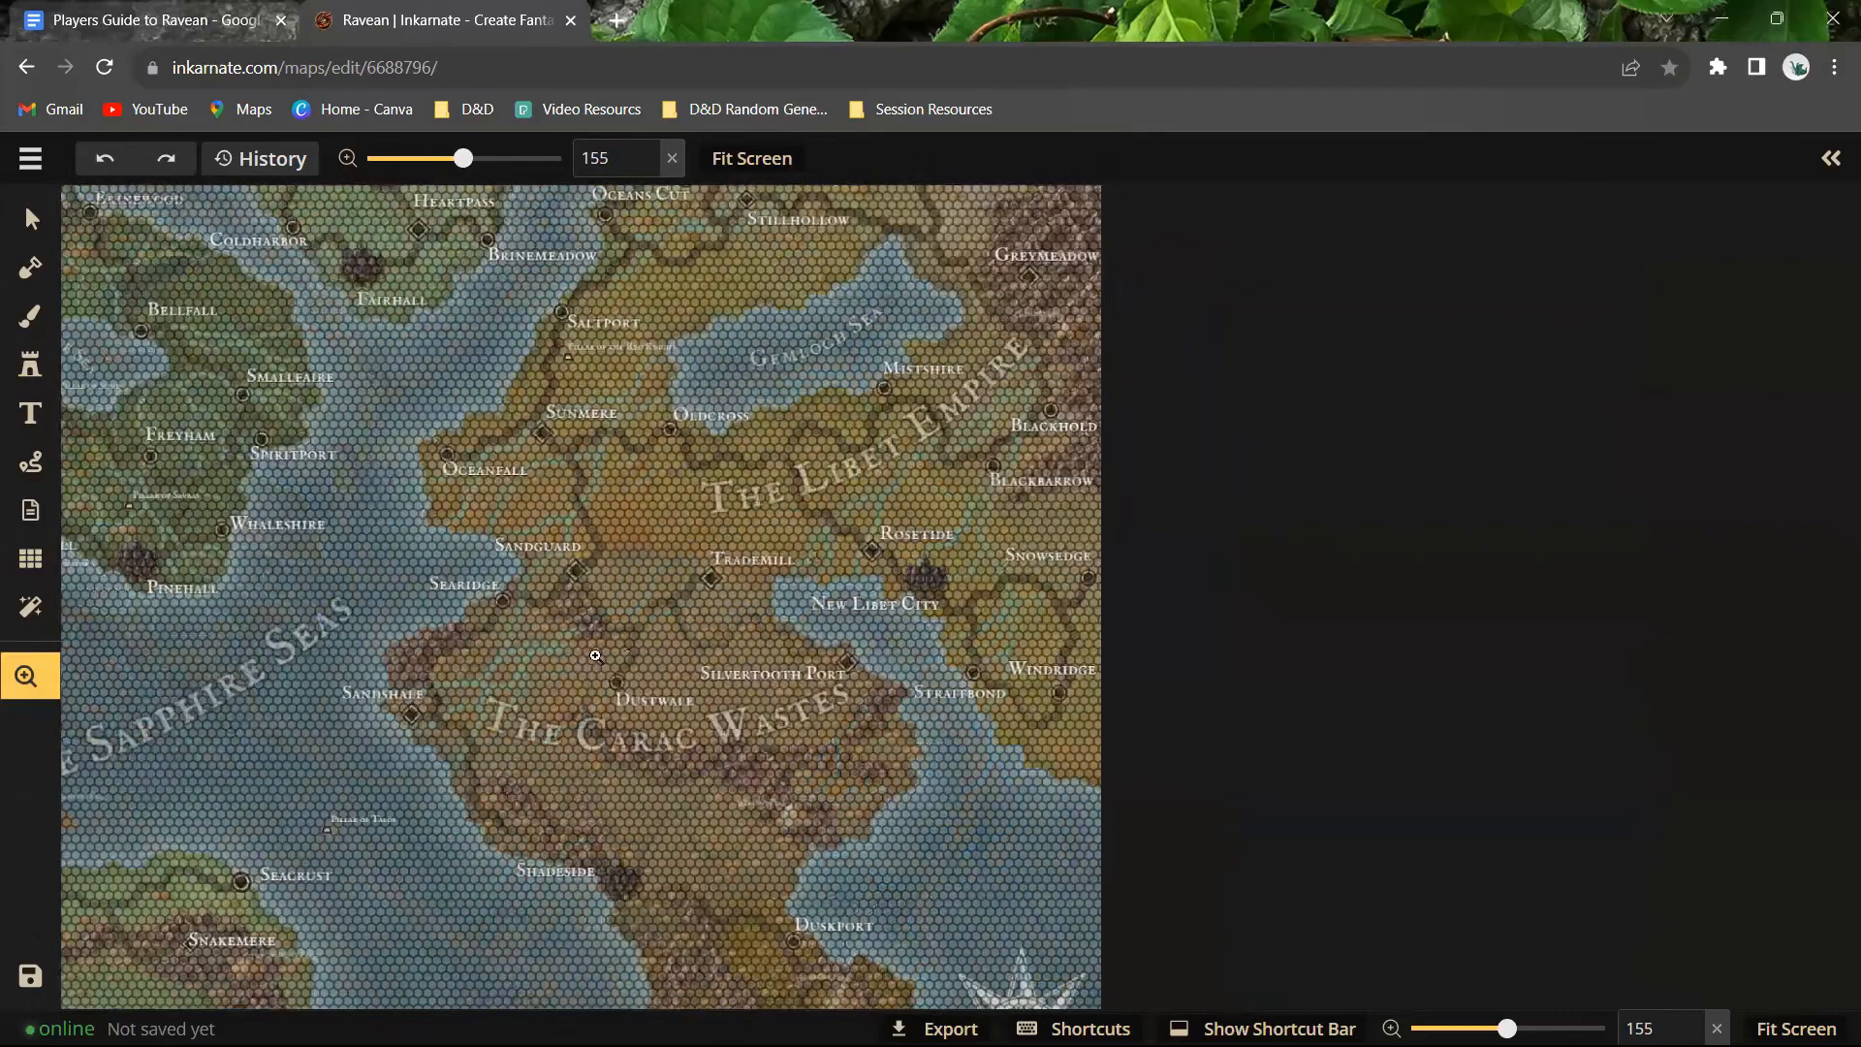
mouse_move(571, 782)
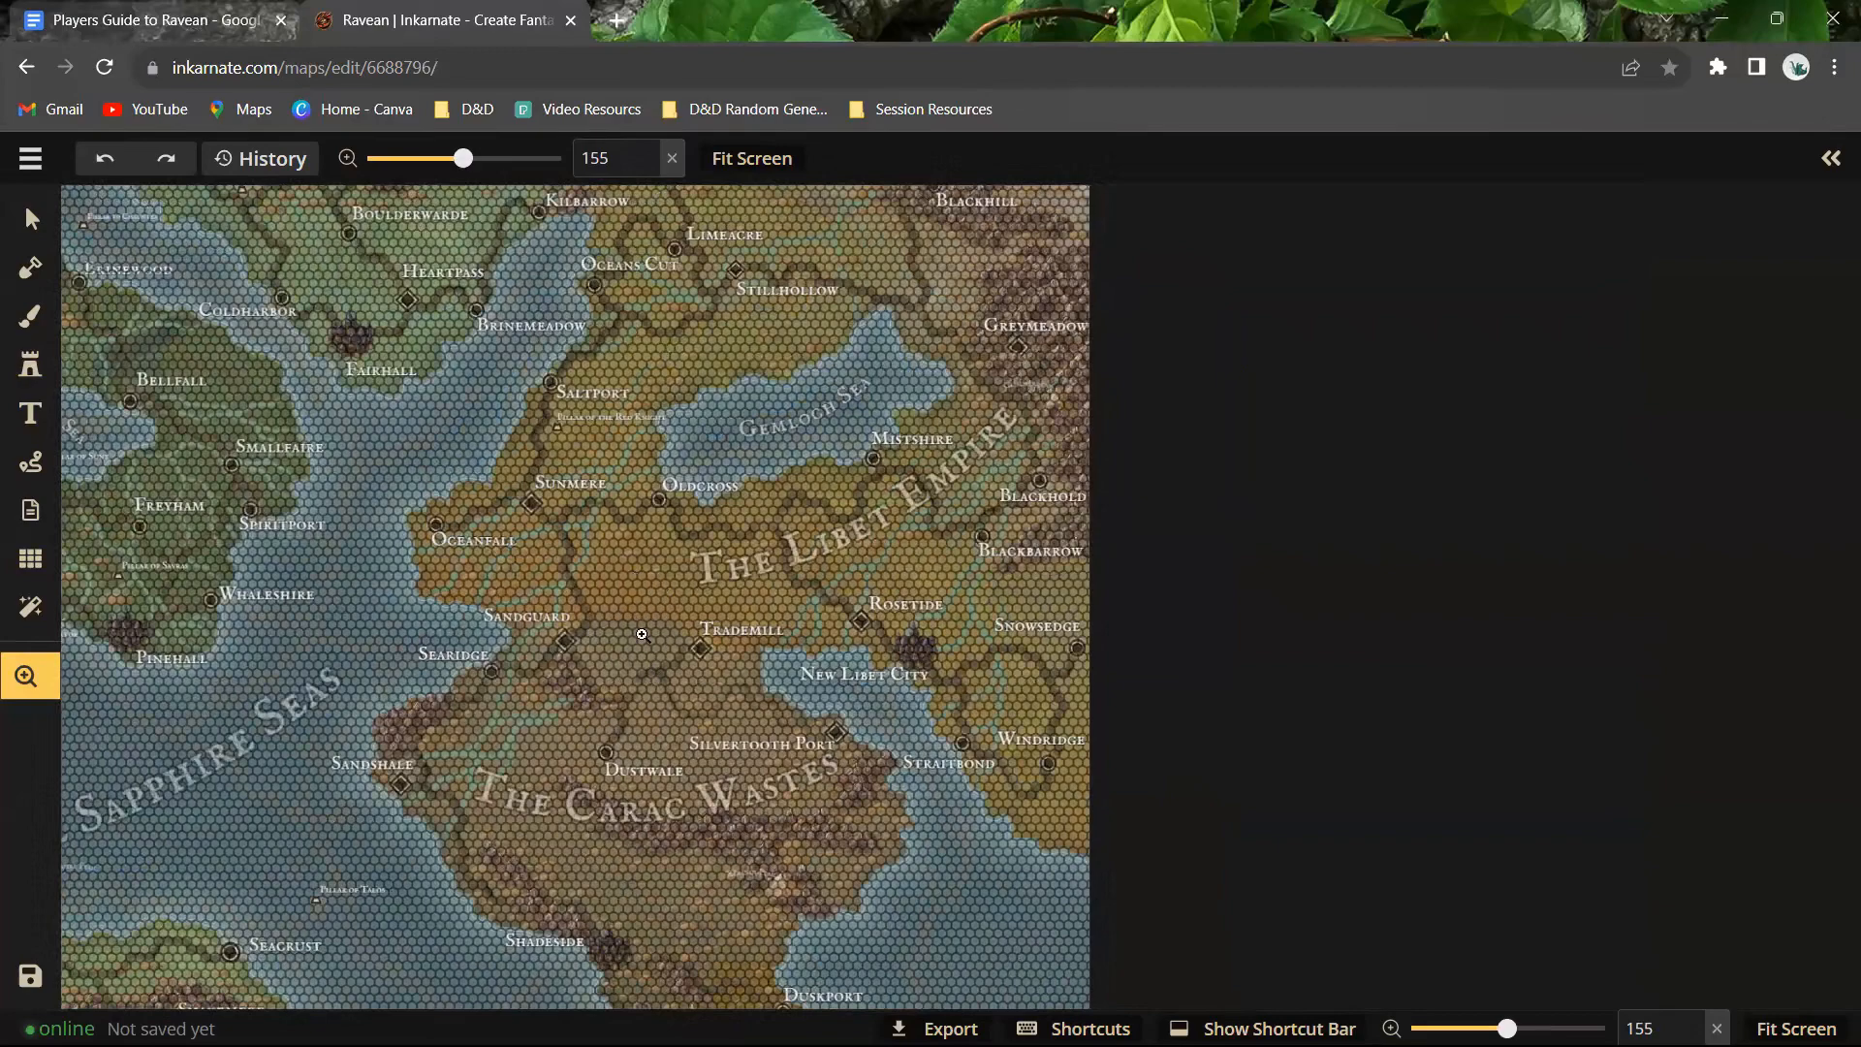
mouse_move(311, 10)
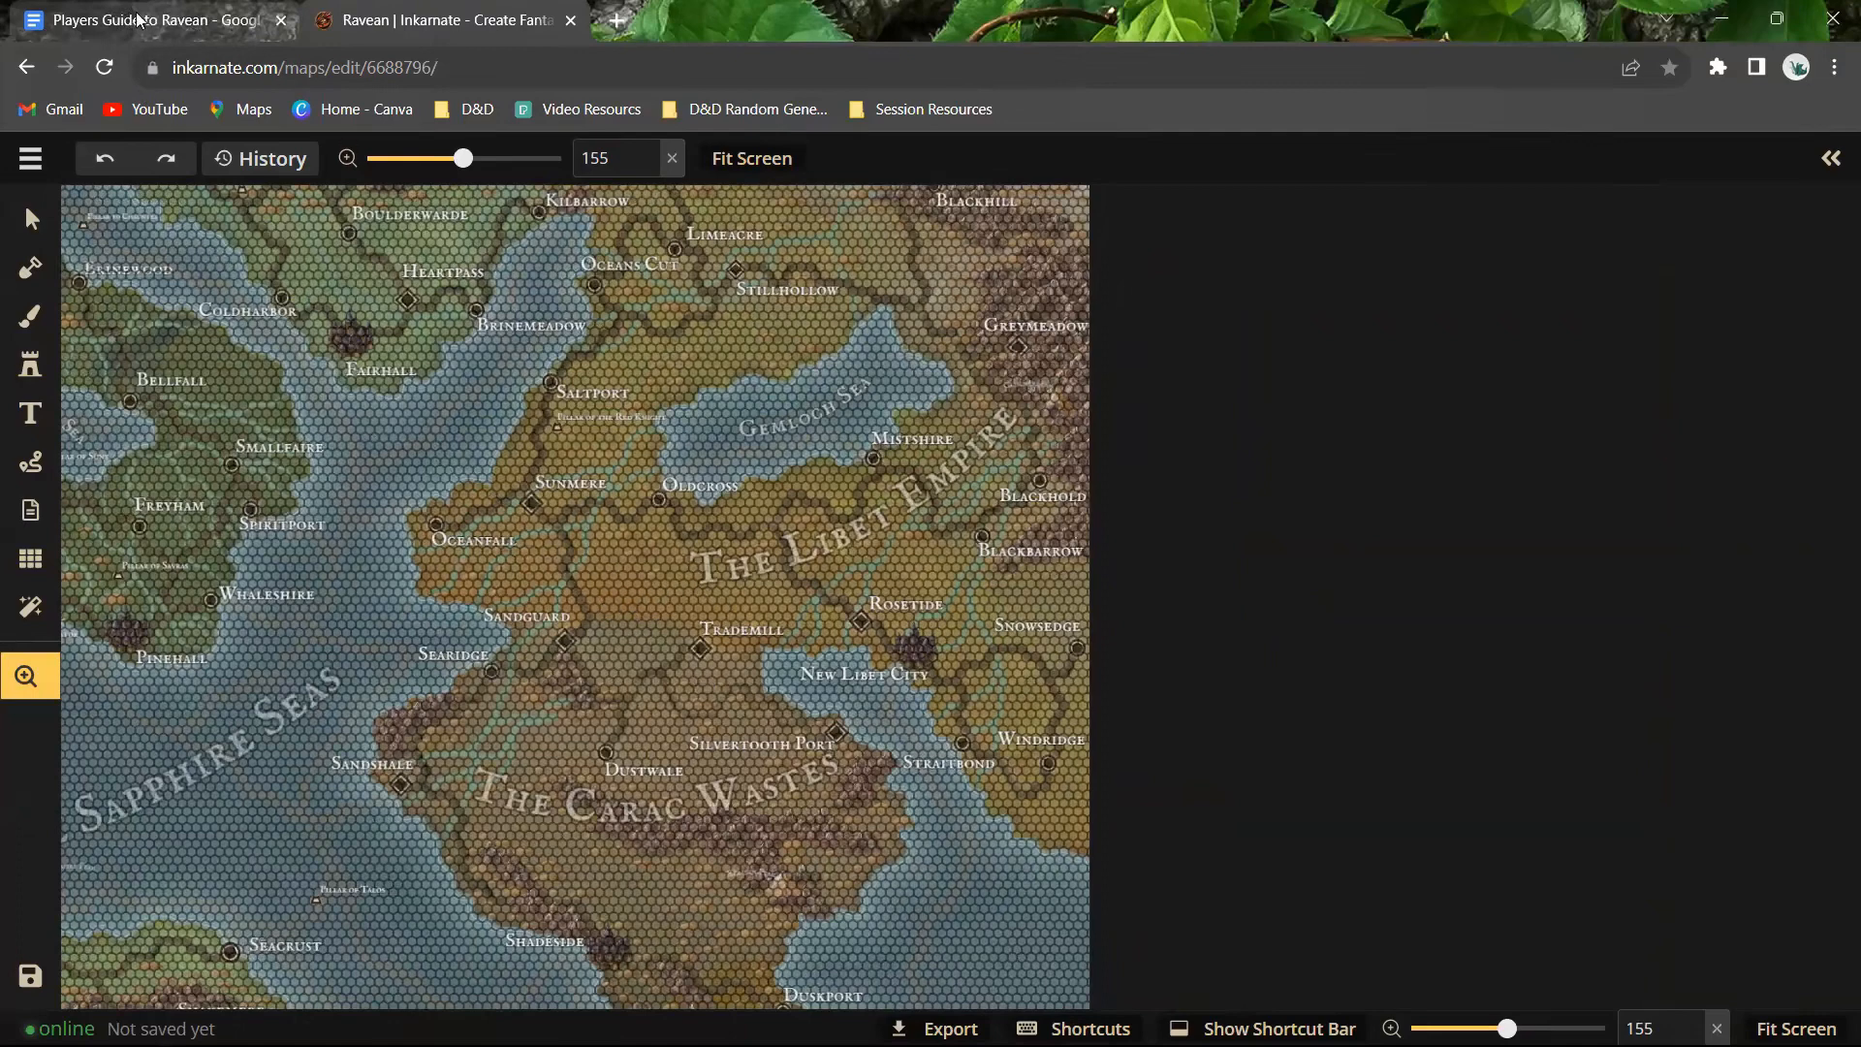
mouse_move(143, 20)
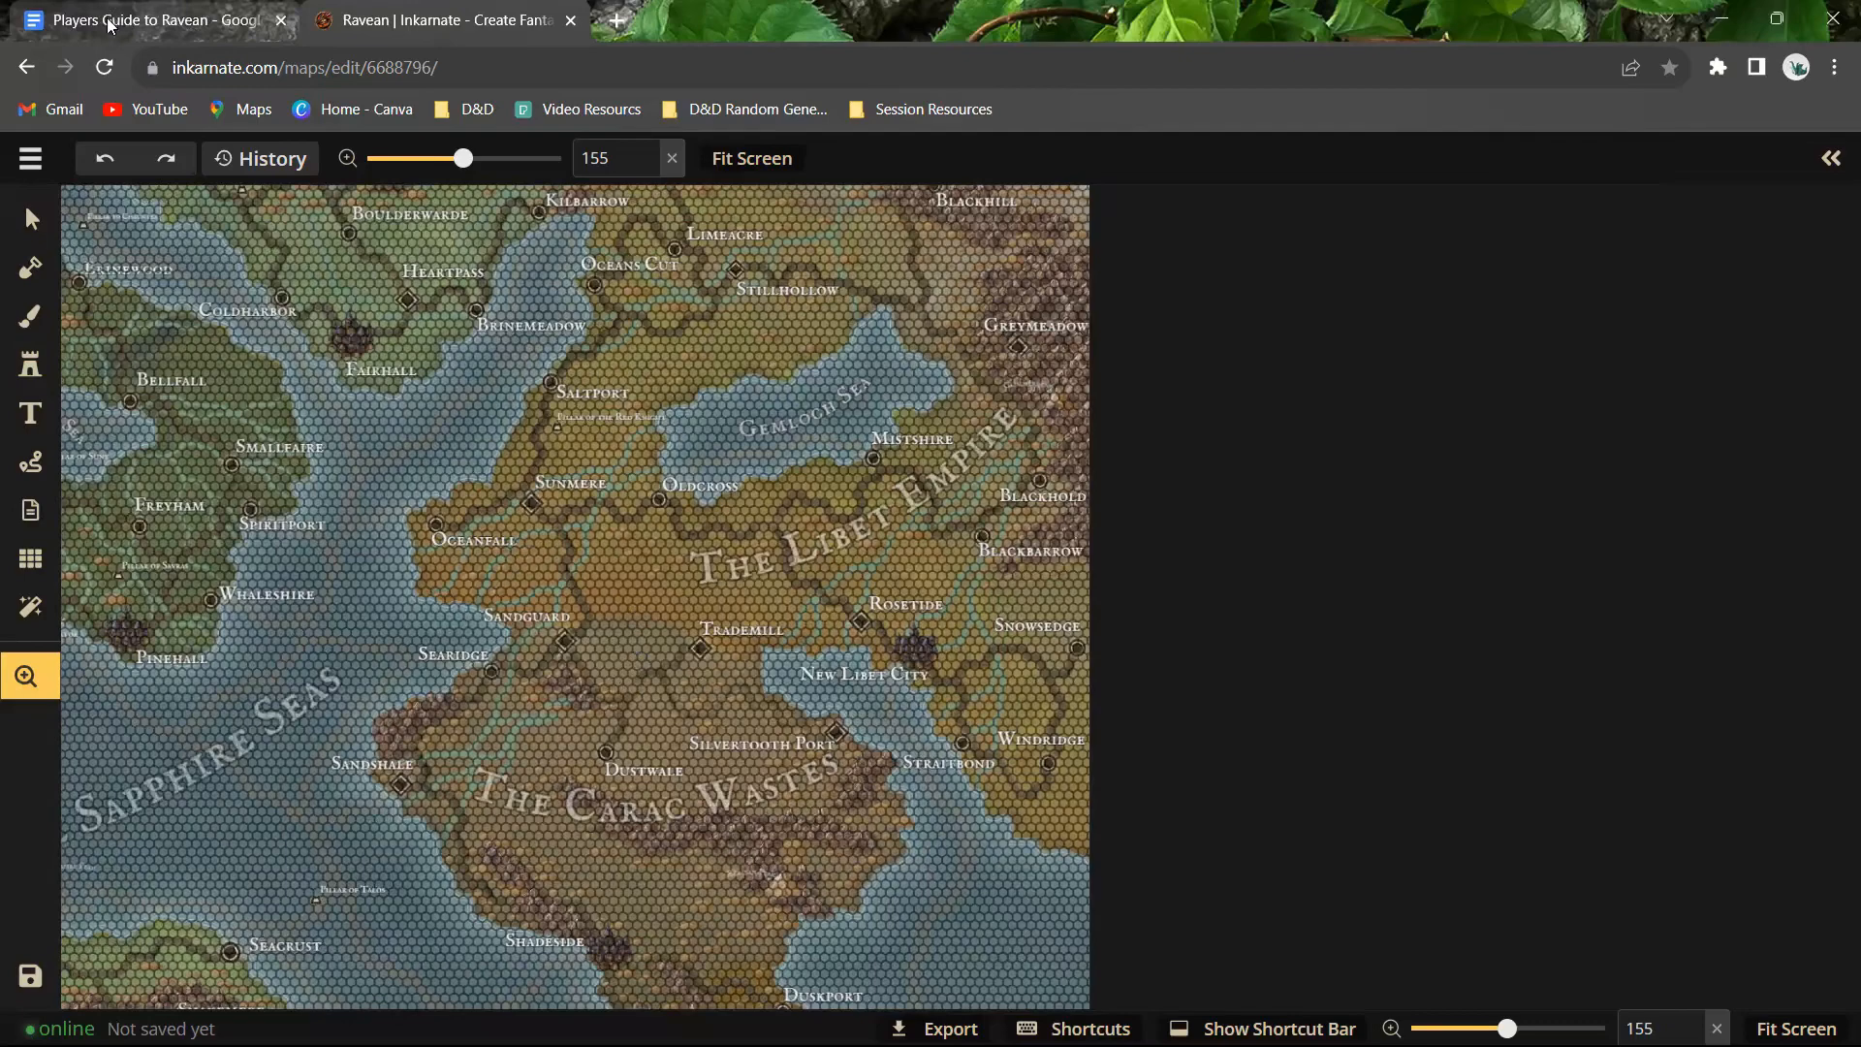
mouse_move(142, 20)
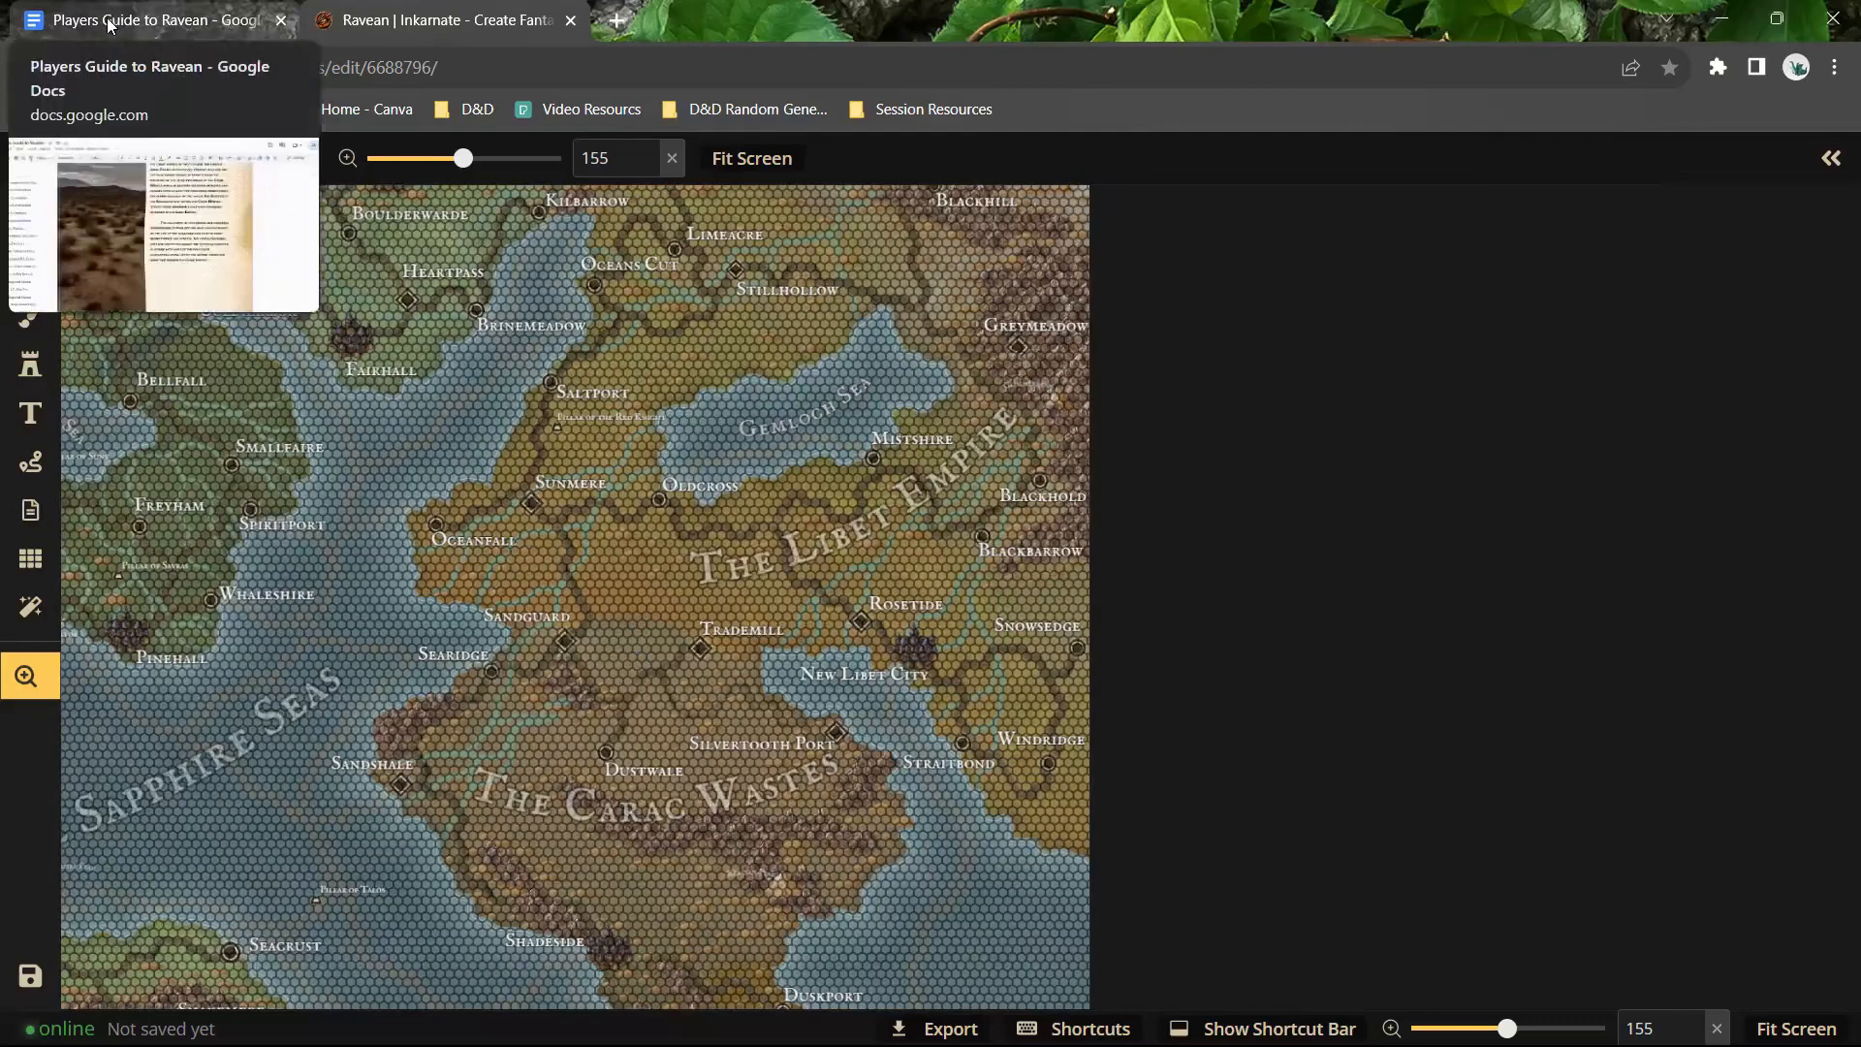
Step: Return to the Players Guide showing the Sandshore description and its regional notes
left_click(143, 20)
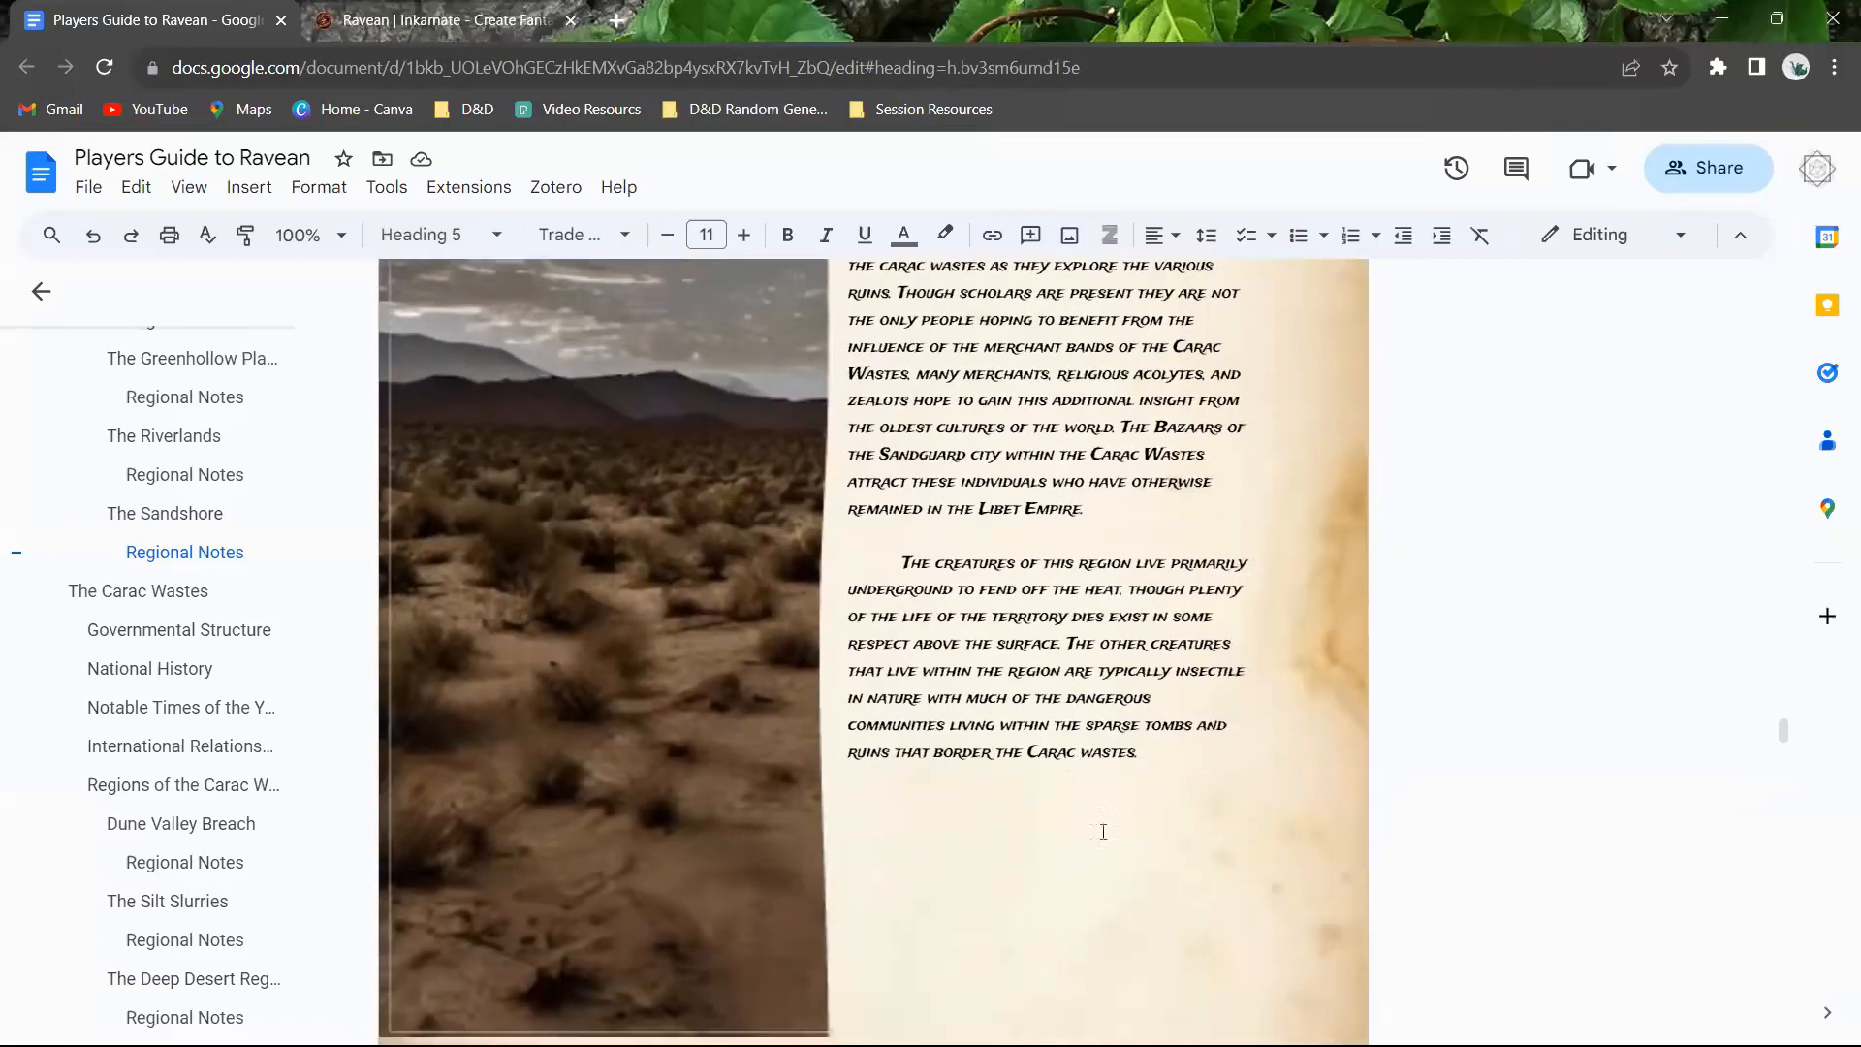
mouse_move(581, 831)
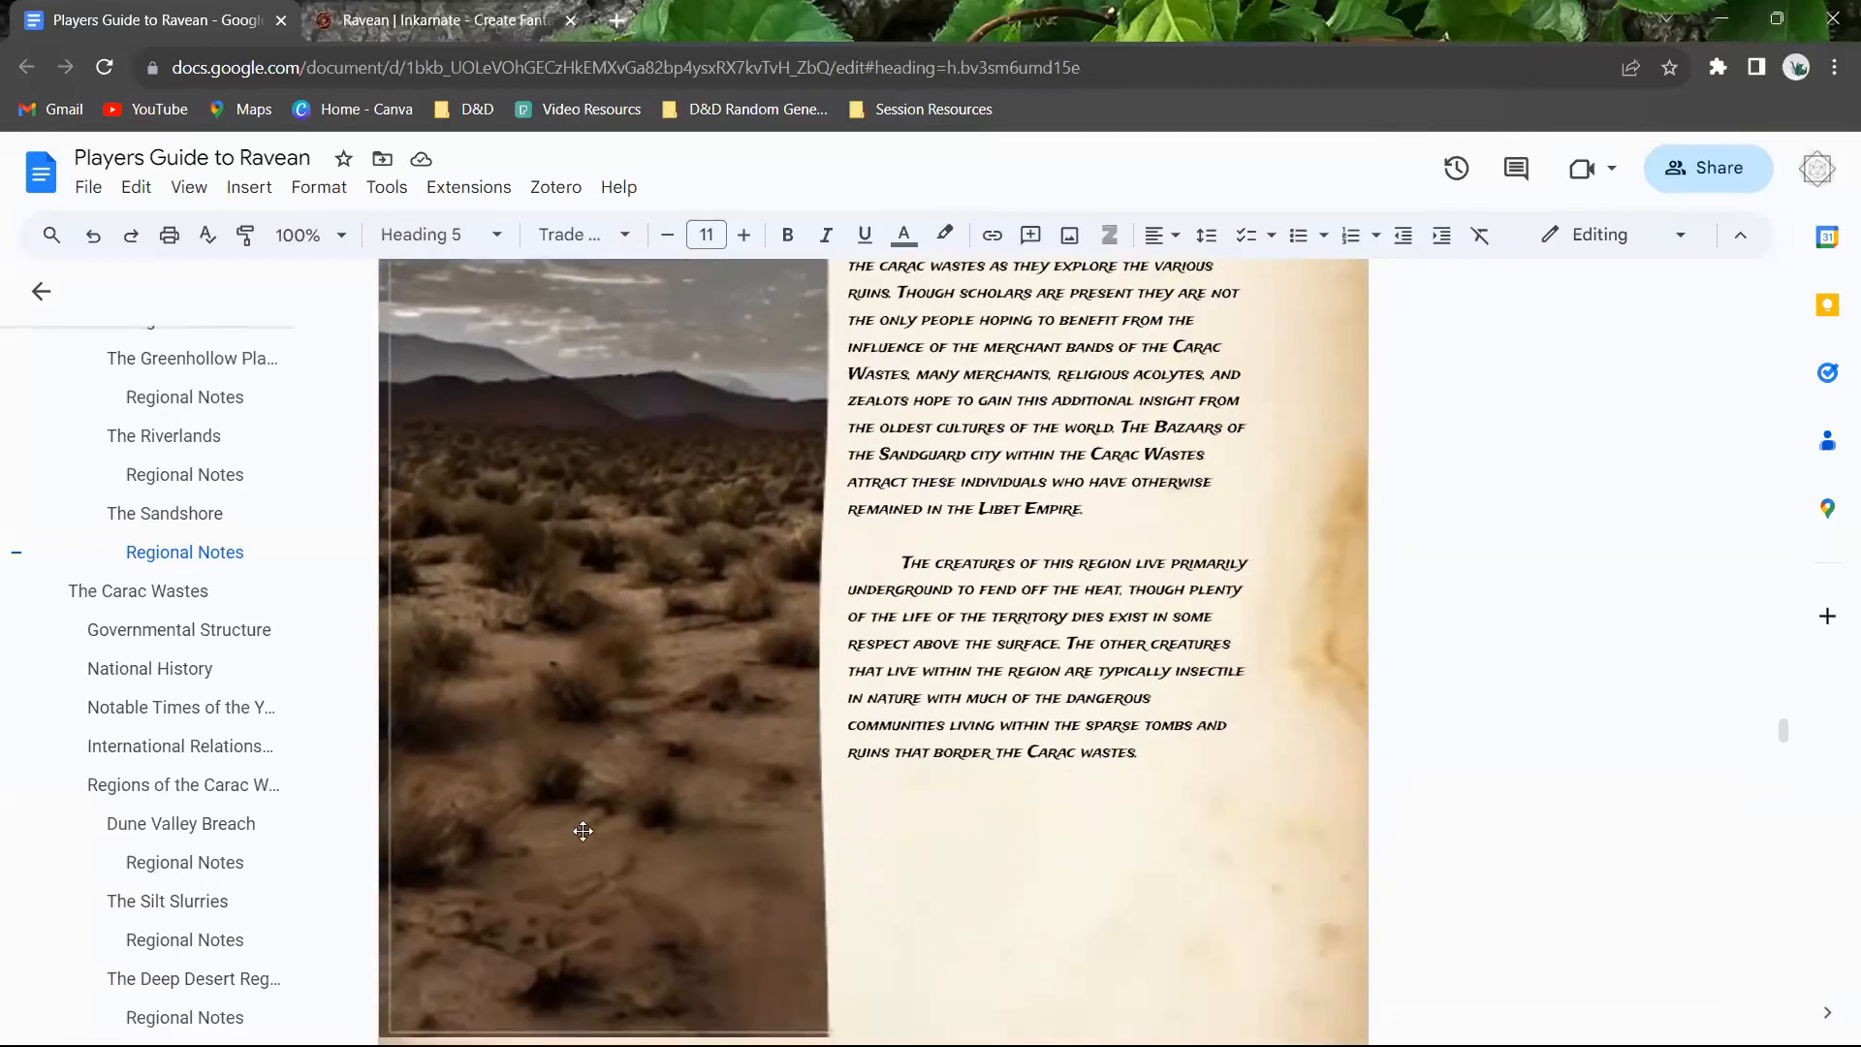
mouse_move(1301, 888)
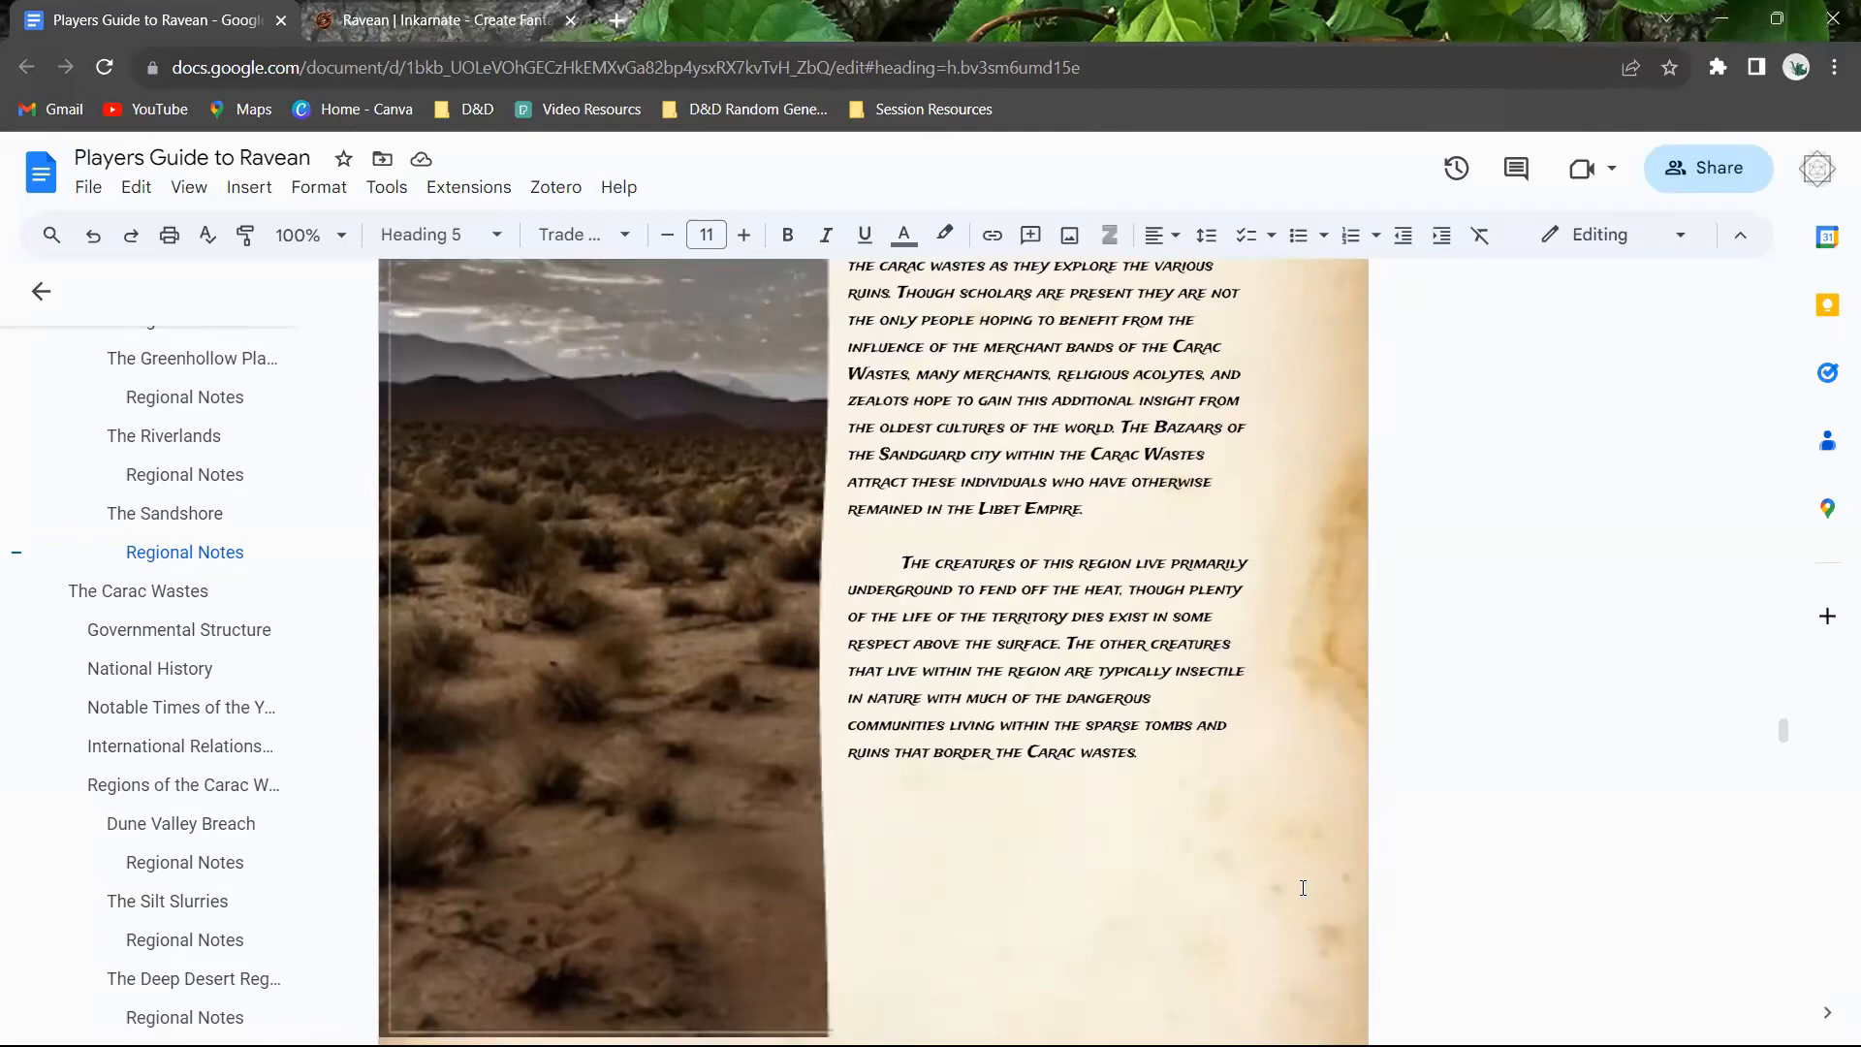
mouse_move(1099, 941)
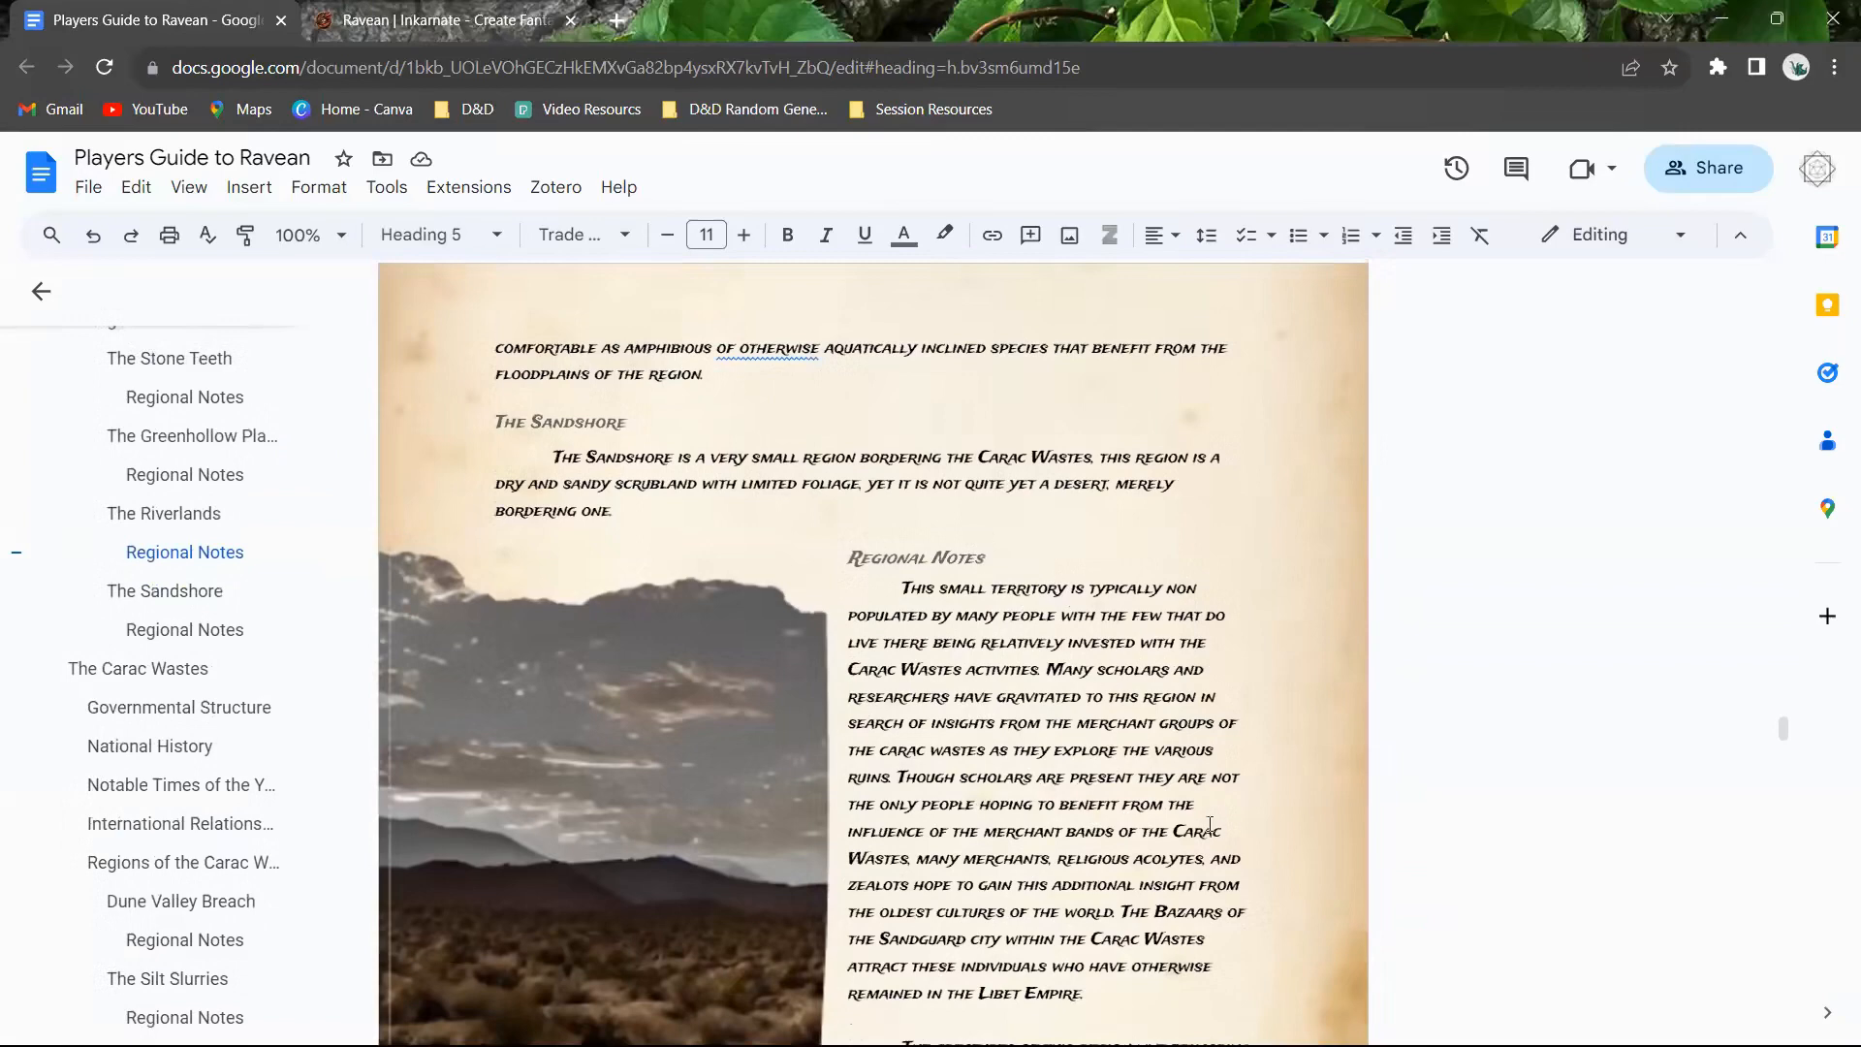
scroll("down", 3)
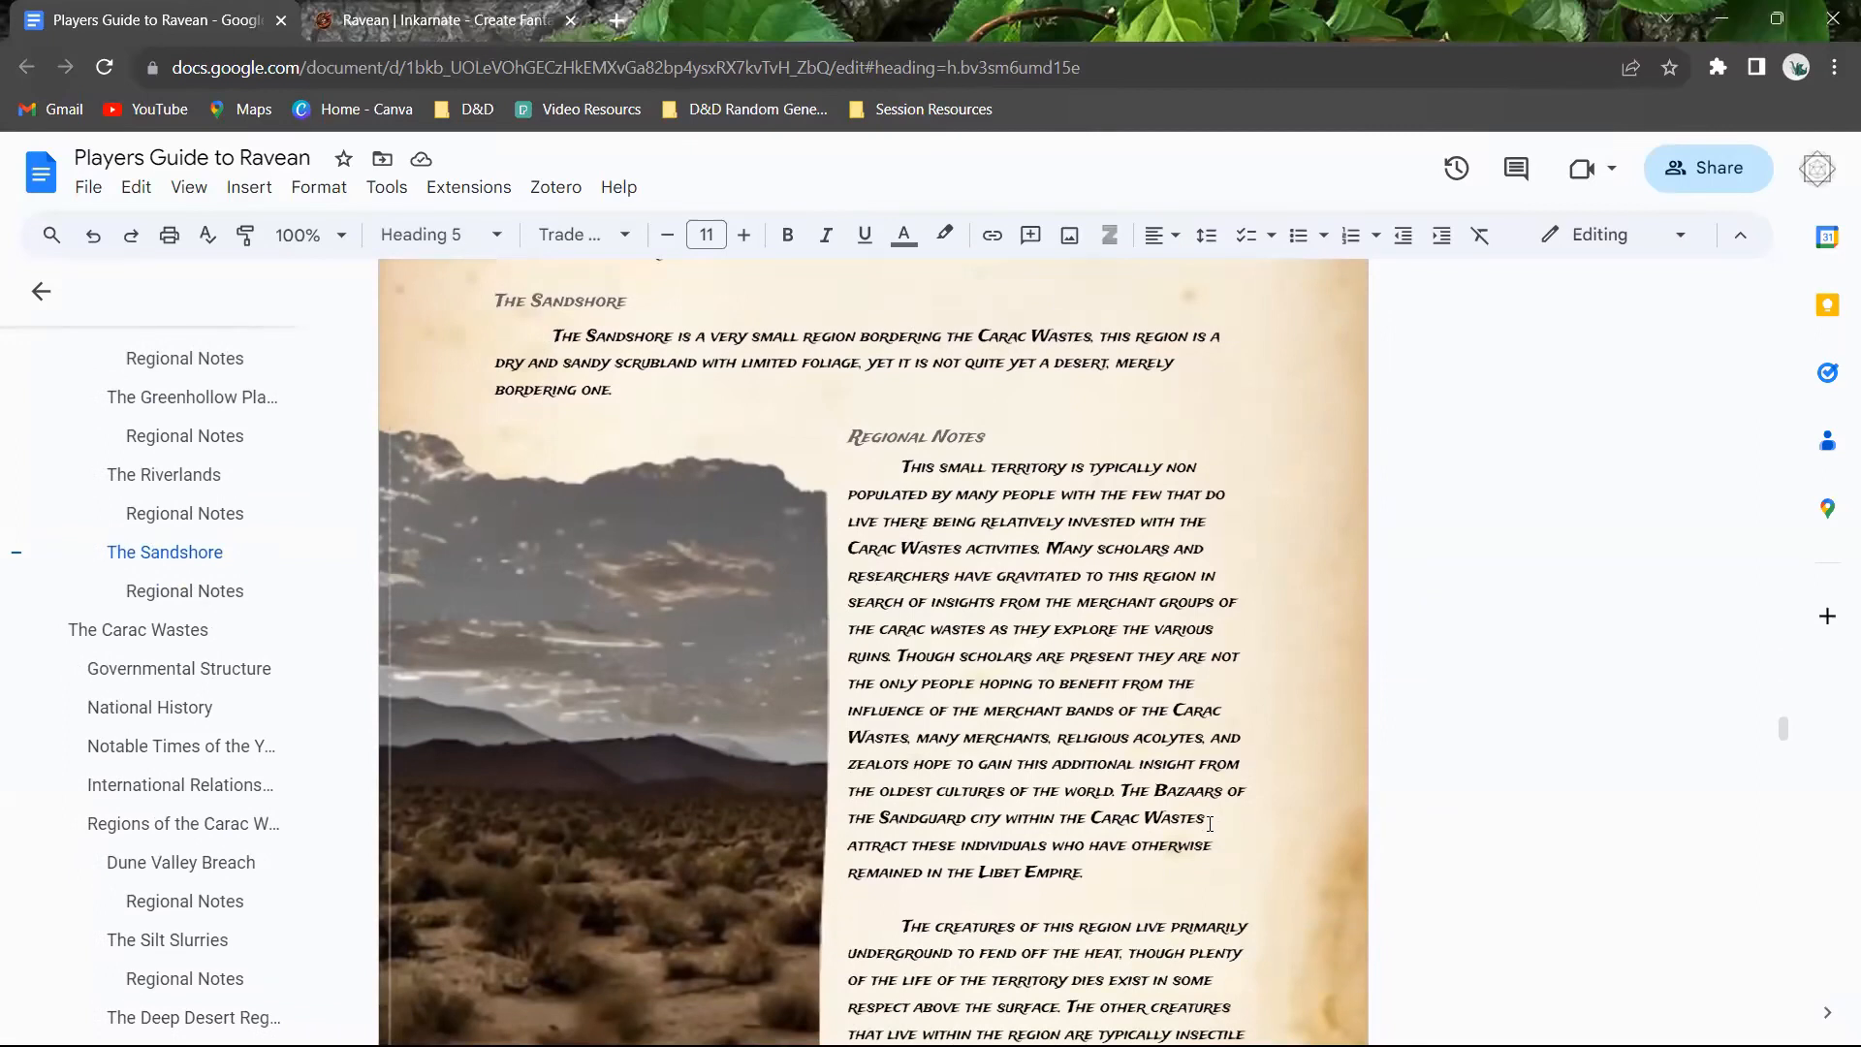
mouse_move(107, 637)
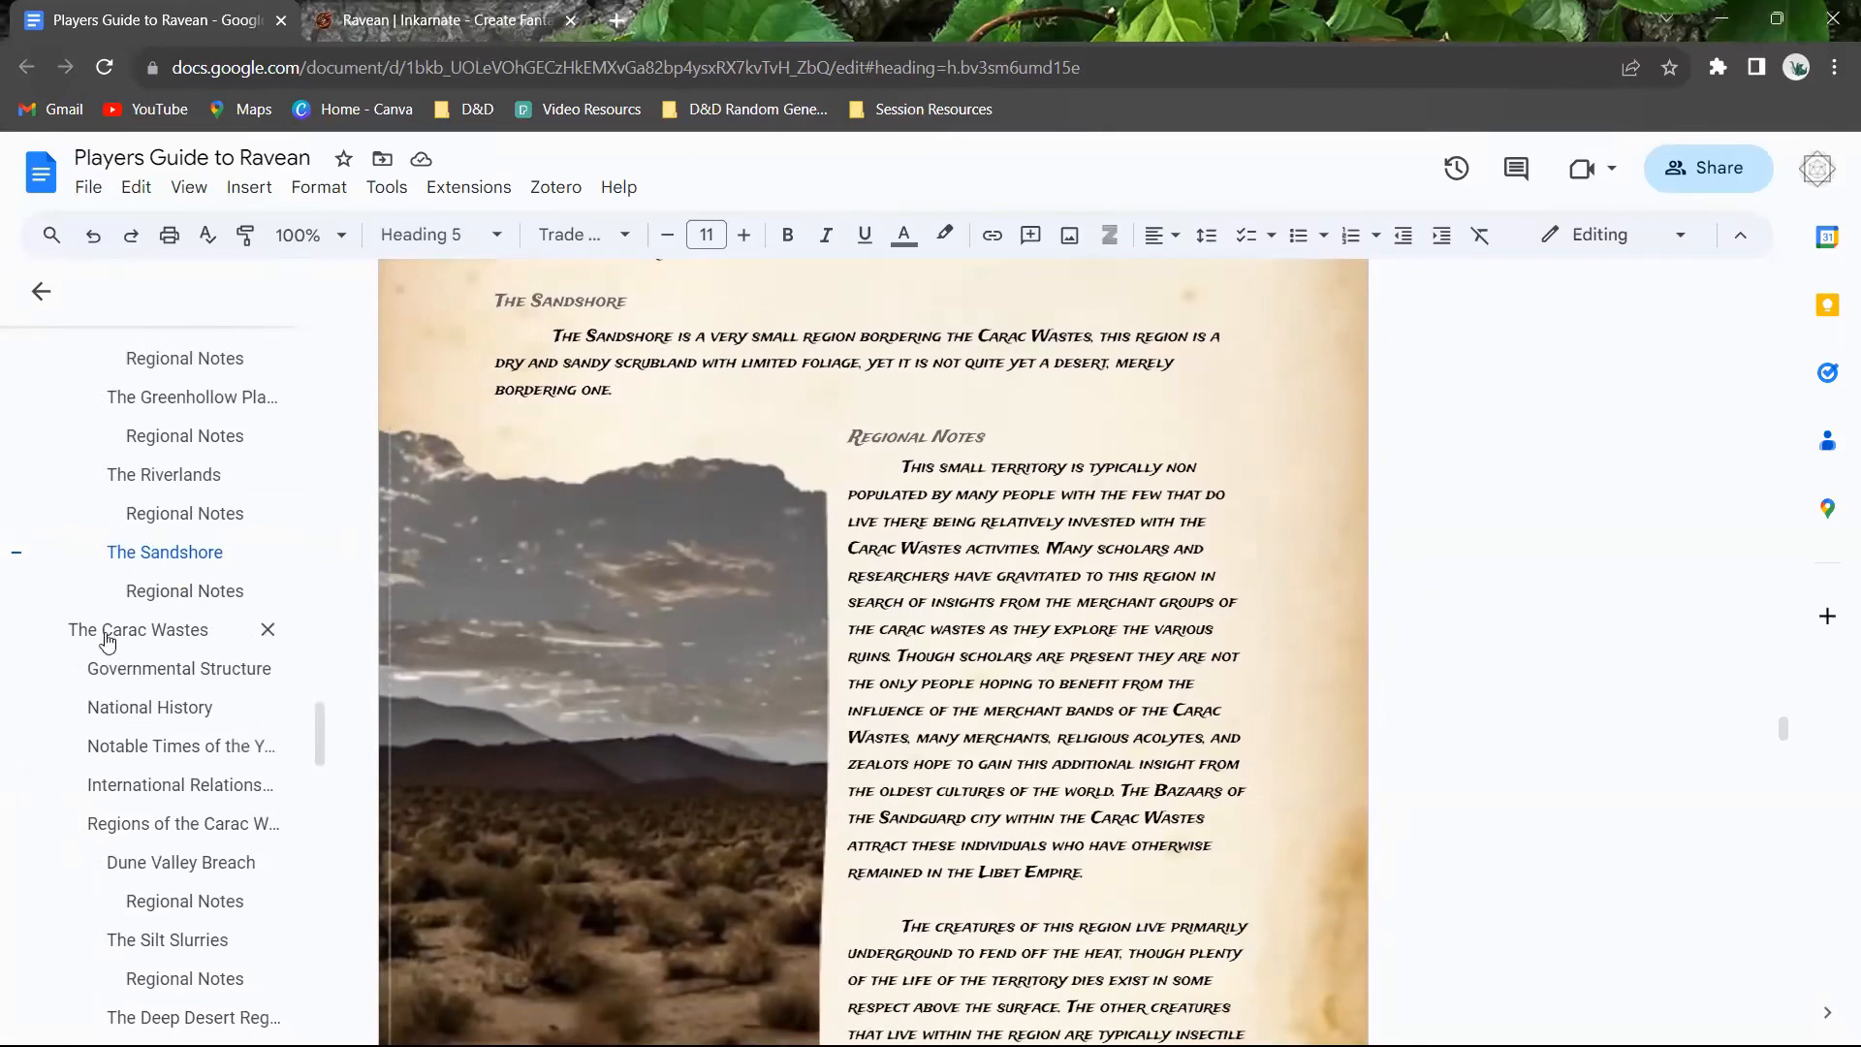